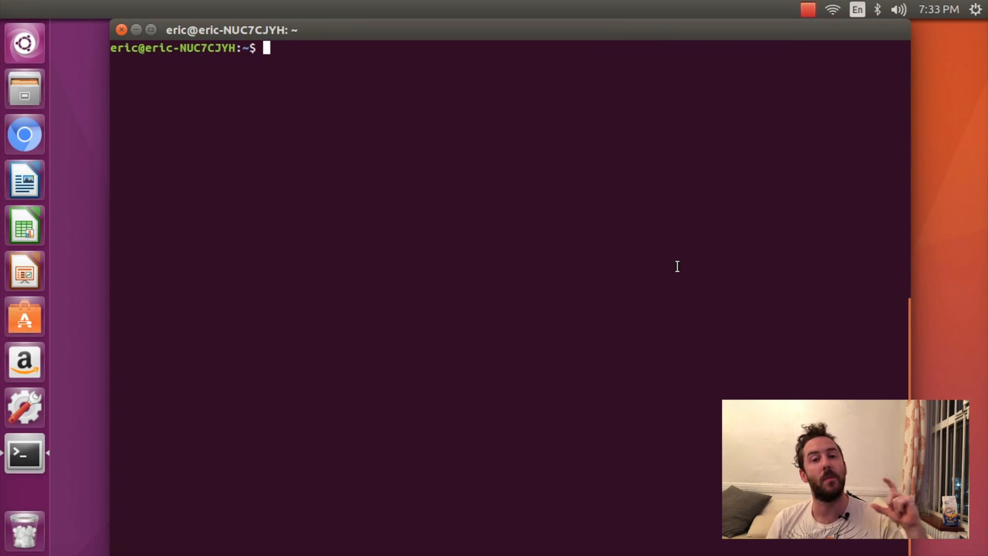
- Install the openssh-server package with 'sudo apt install -y openssh-server'
{"action": "type", "text": "sudo ap"}
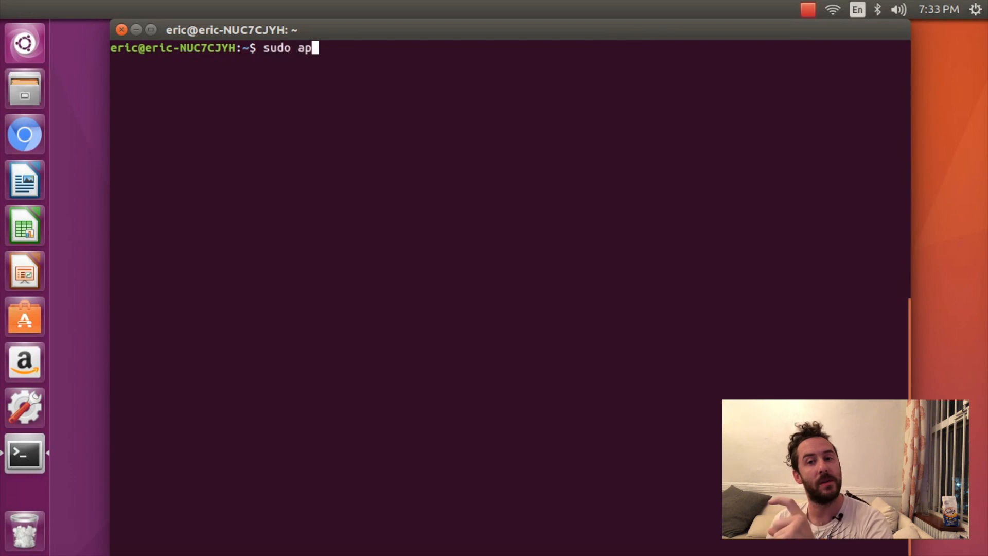
{"action": "type", "text": "t"}
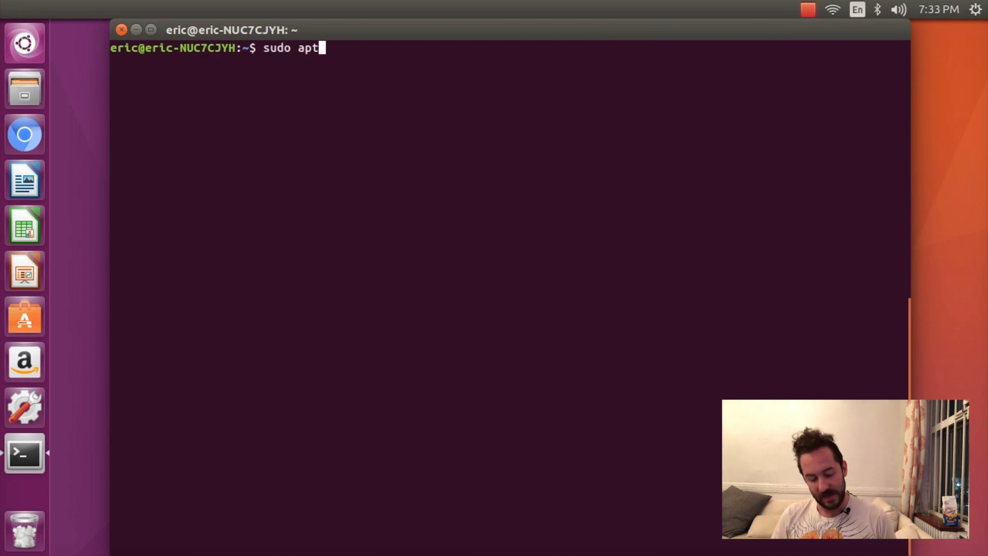
{"action": "type", "text": "install"}
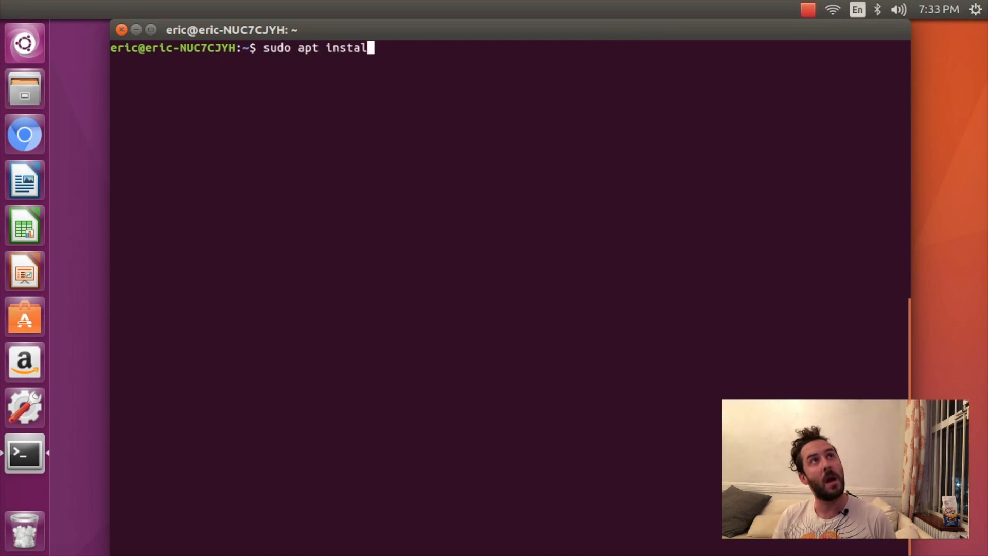
{"action": "type", "text": "-y openssh-"}
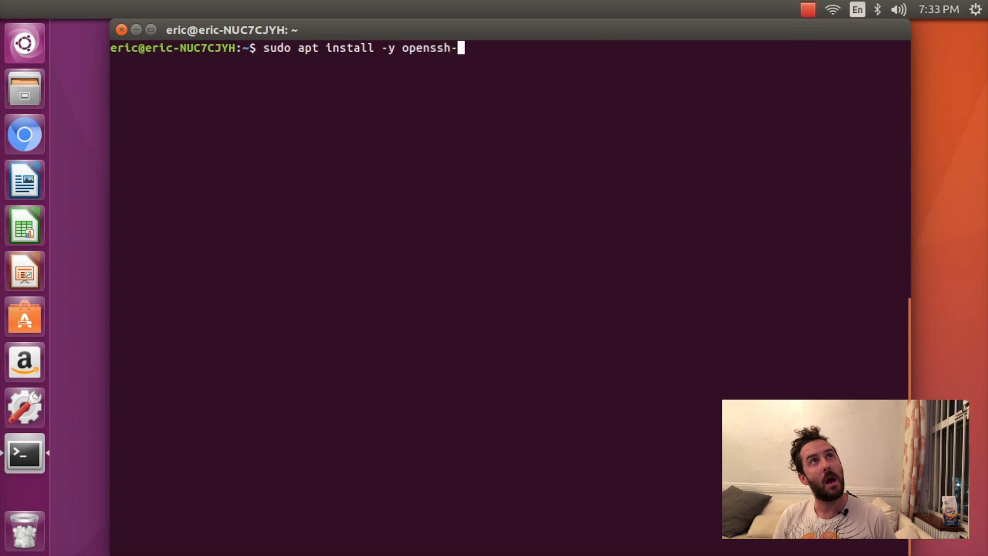
{"action": "type", "text": "server"}
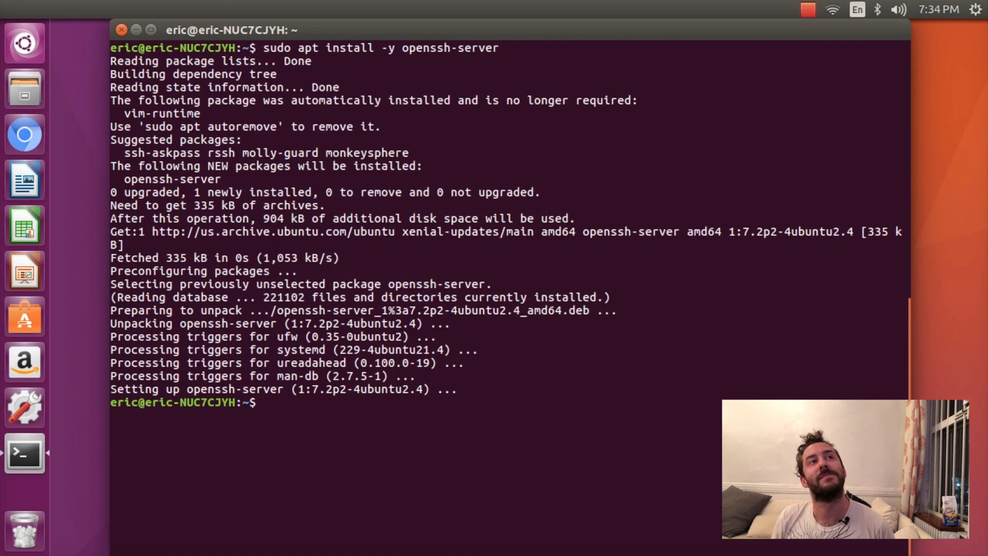
- Check 'sudo systemctl status ssh' shows the service active on port 22
{"action": "type", "text": "sudo system"}
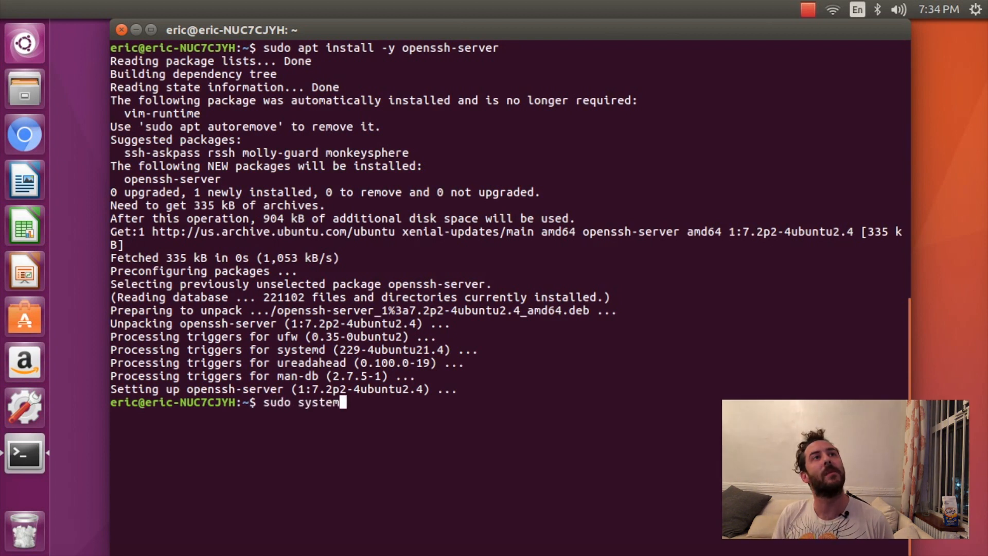
{"action": "type", "text": "ctl status"}
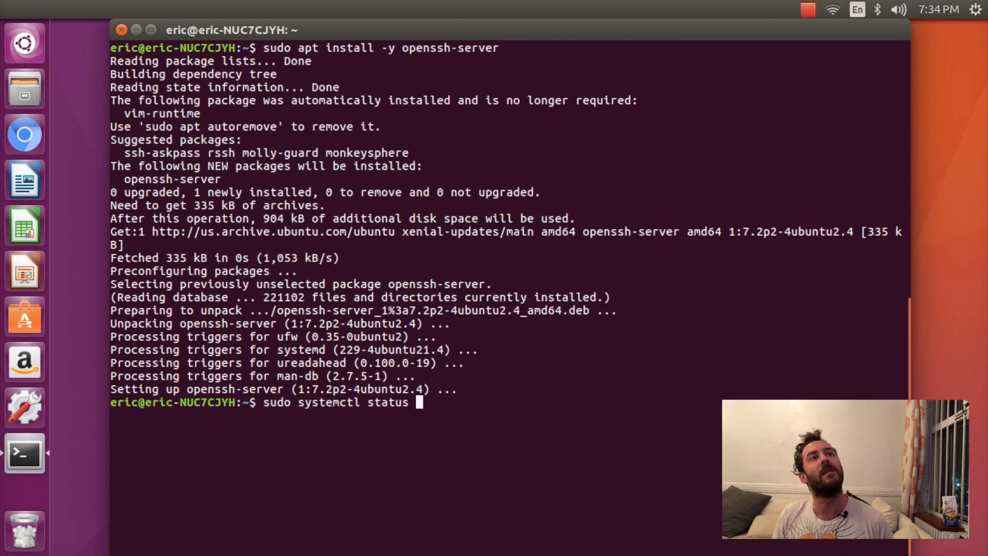
{"action": "type", "text": "ssh"}
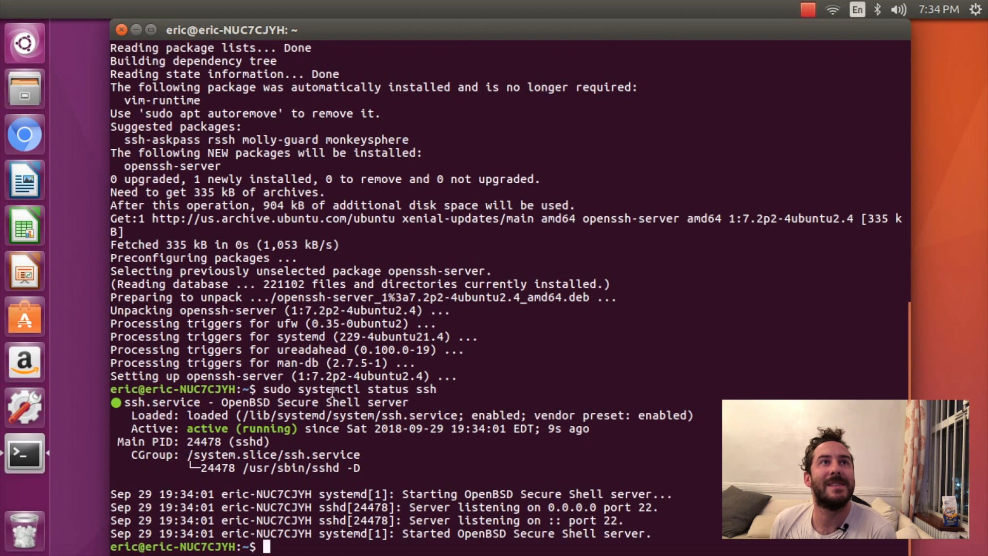
{"action": "mouse_move", "coordinate": [293, 394]}
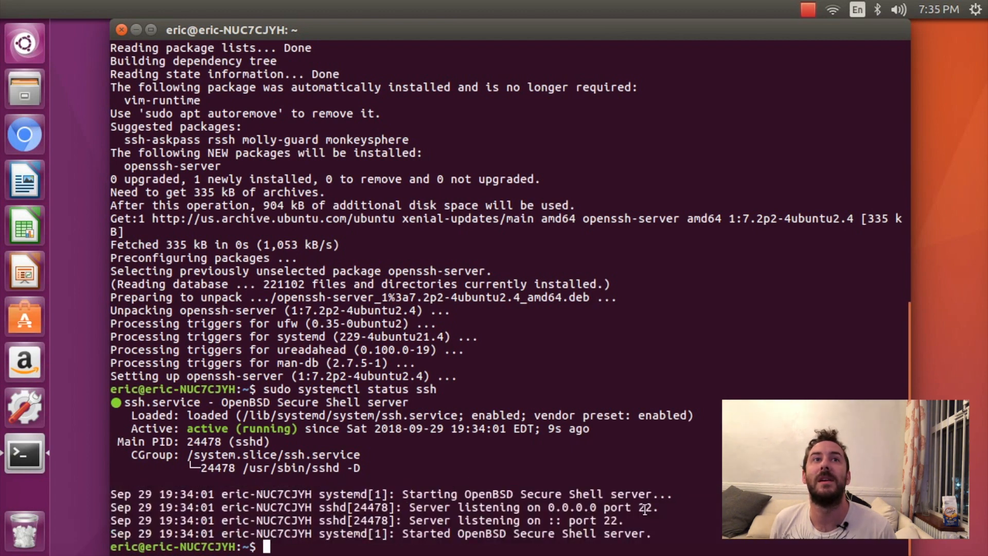
{"action": "double_click", "coordinate": [649, 508]}
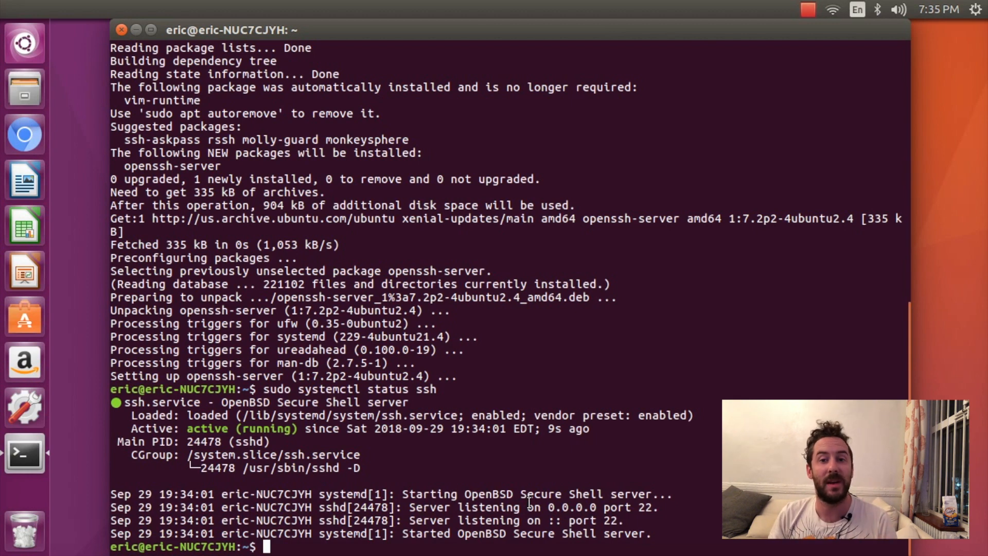
- Change into /etc/ssh and list its configuration and host key files
{"action": "type", "text": "cd /"}
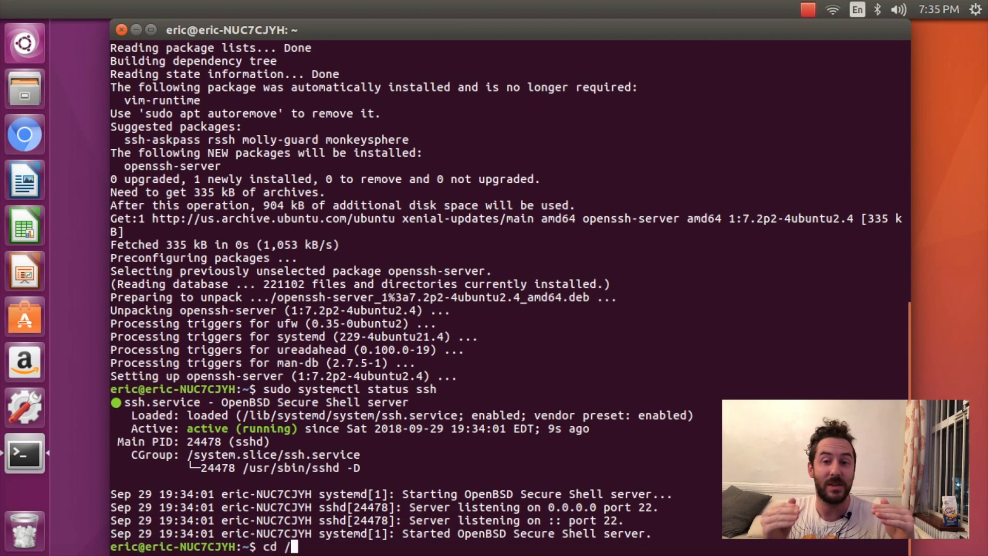
{"action": "type", "text": "et"}
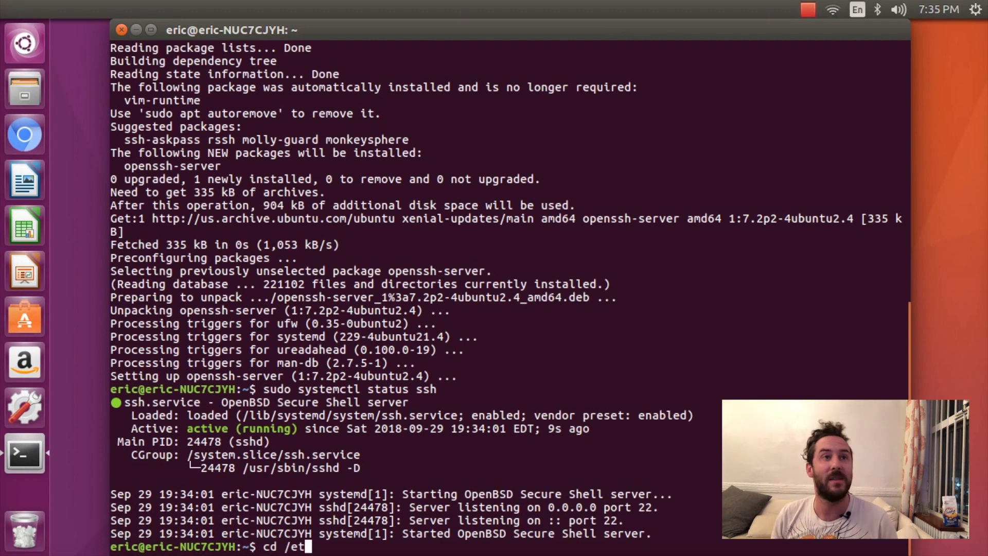
{"action": "type", "text": "c/ssh/"}
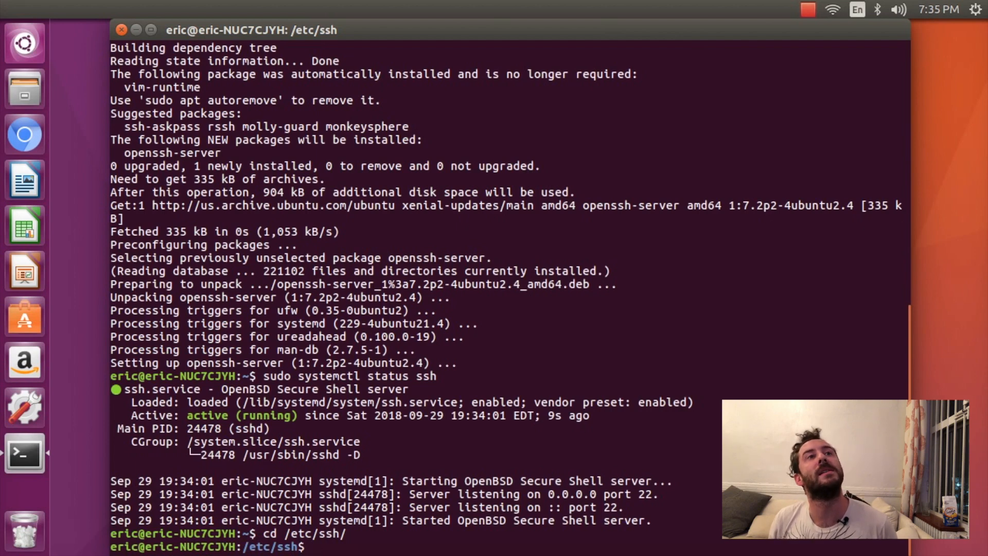
{"action": "type", "text": "ls"}
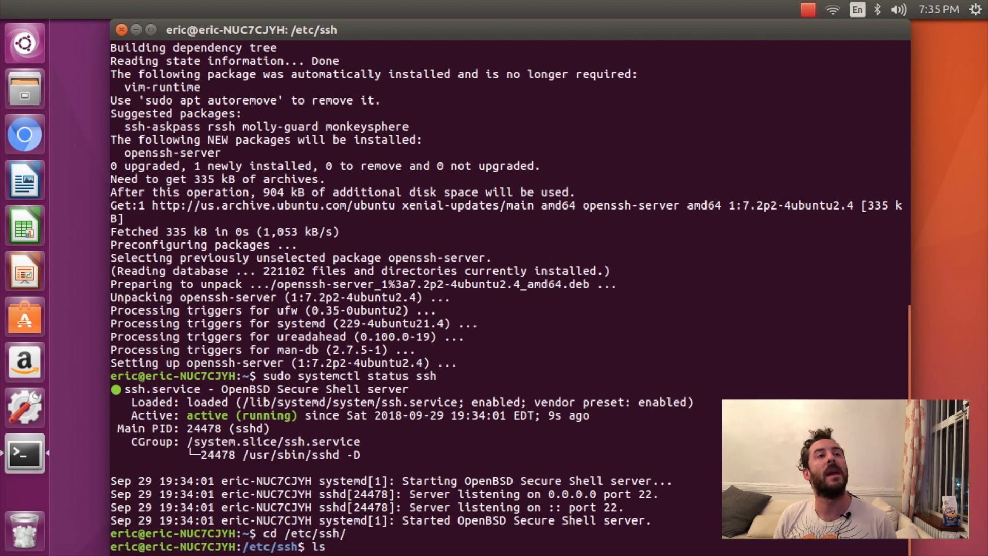
{"action": "key", "text": "Return"}
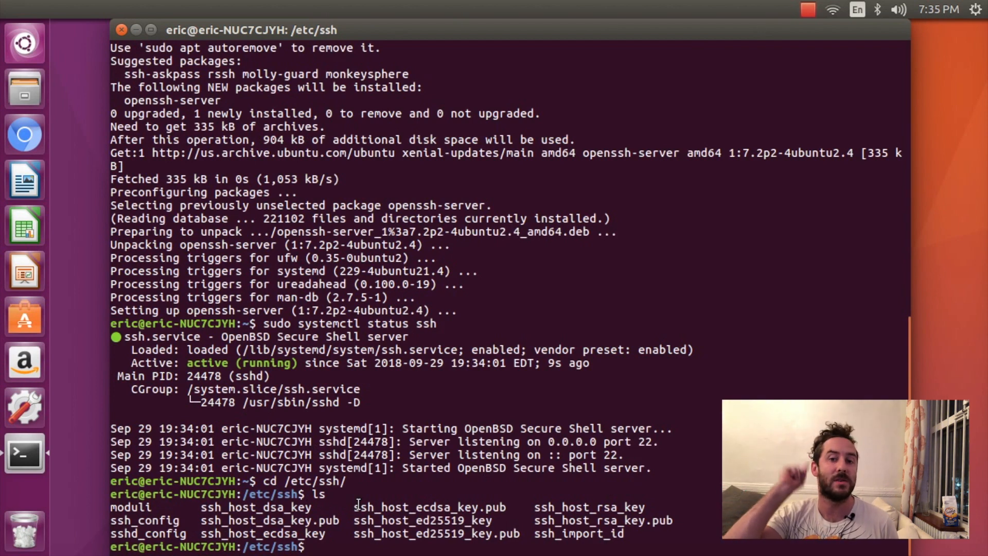
- Install vim with 'sudo apt install -y vim' and list /etc/ssh again
{"action": "type", "text": "sudo apt"}
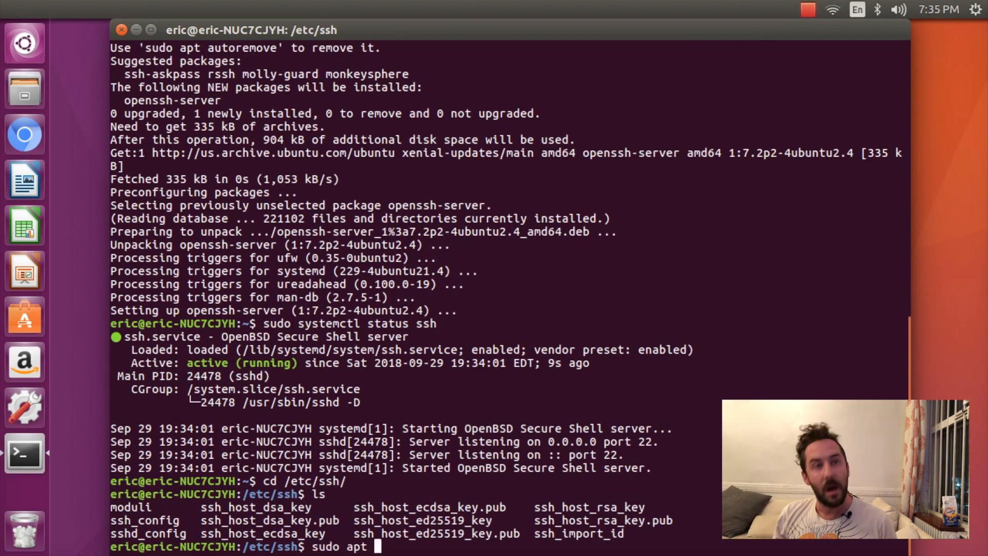
{"action": "type", "text": "install -y vim"}
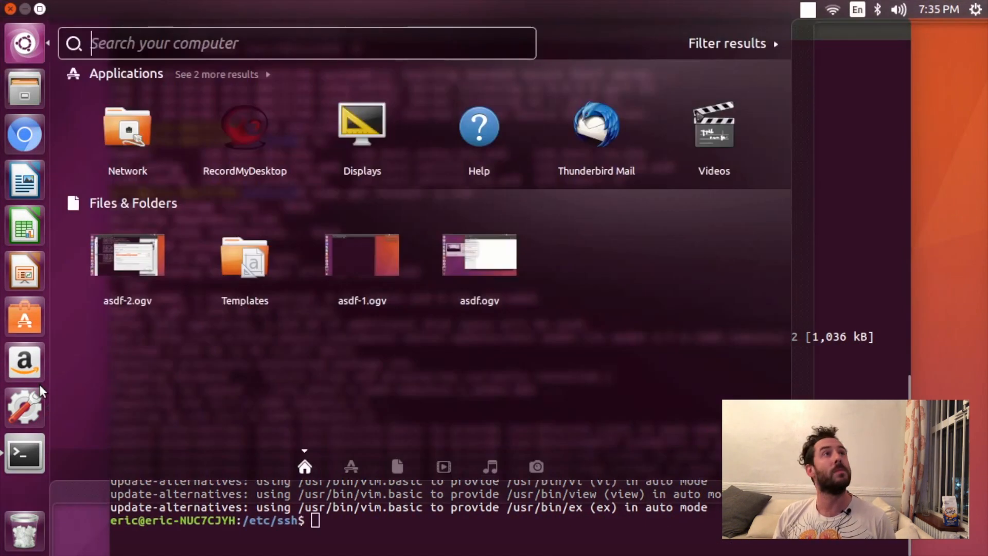
{"action": "type", "text": "text"}
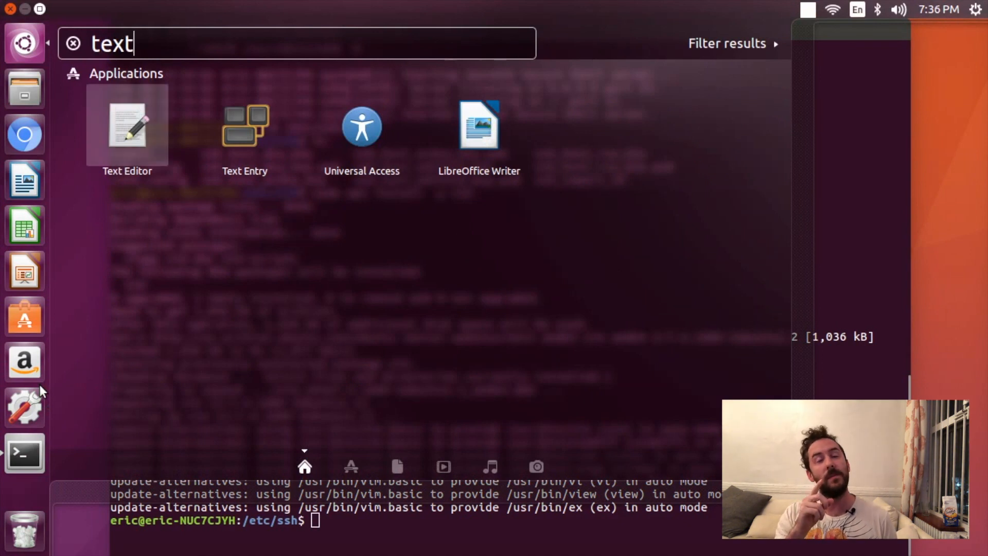
{"action": "mouse_move", "coordinate": [24, 361]}
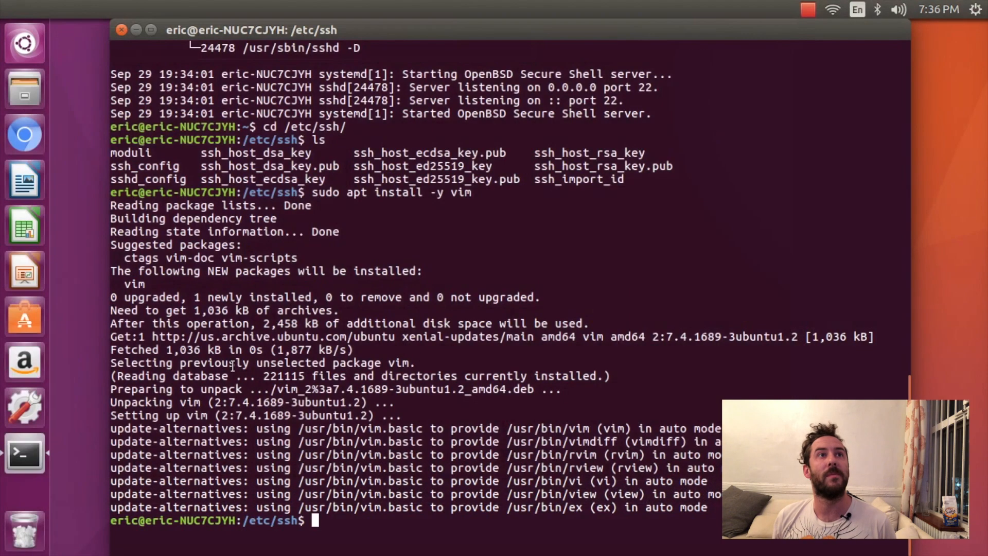
{"action": "type", "text": "ls"}
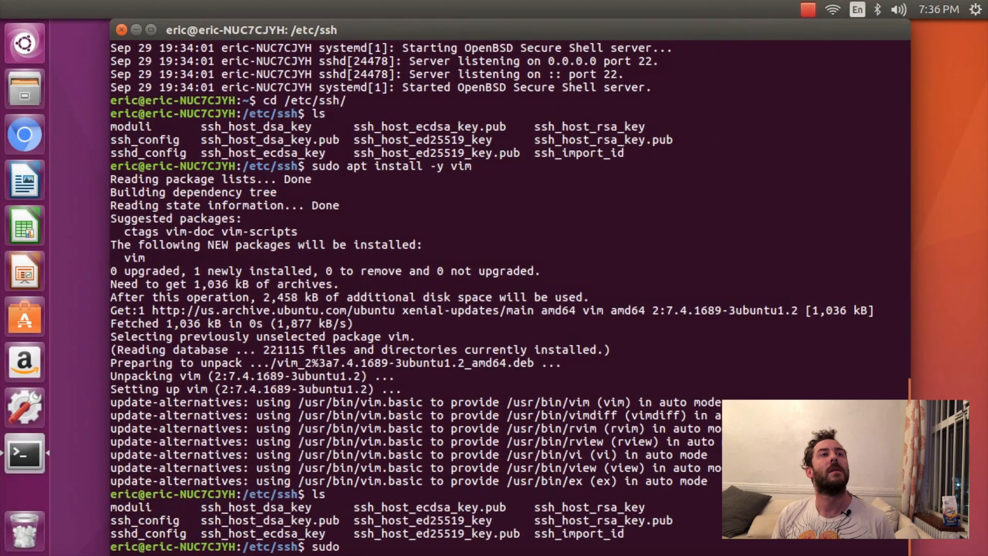
- Edit sshd_config in vim to set Port 22222, then save and quit
{"action": "type", "text": "vim sshd_conf"}
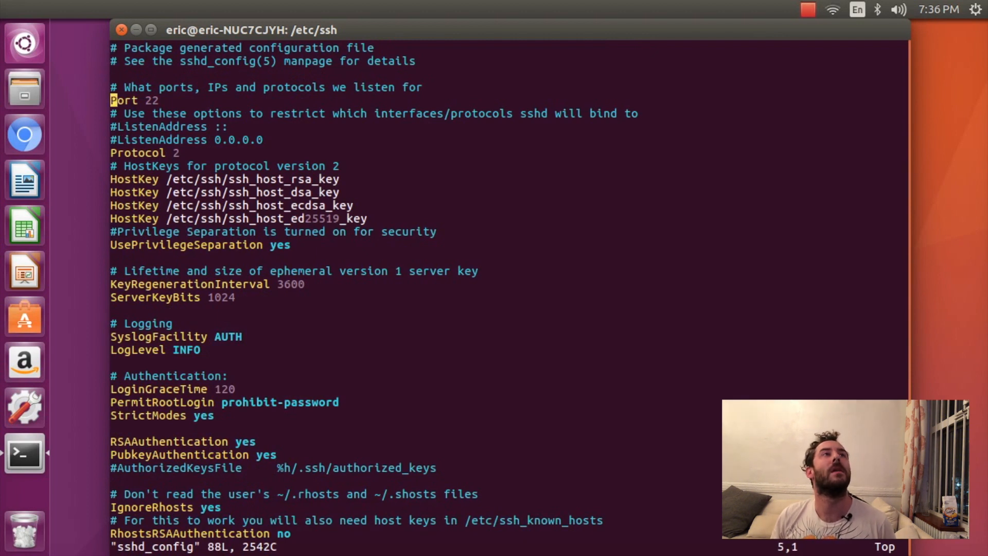
{"action": "key", "text": "i"}
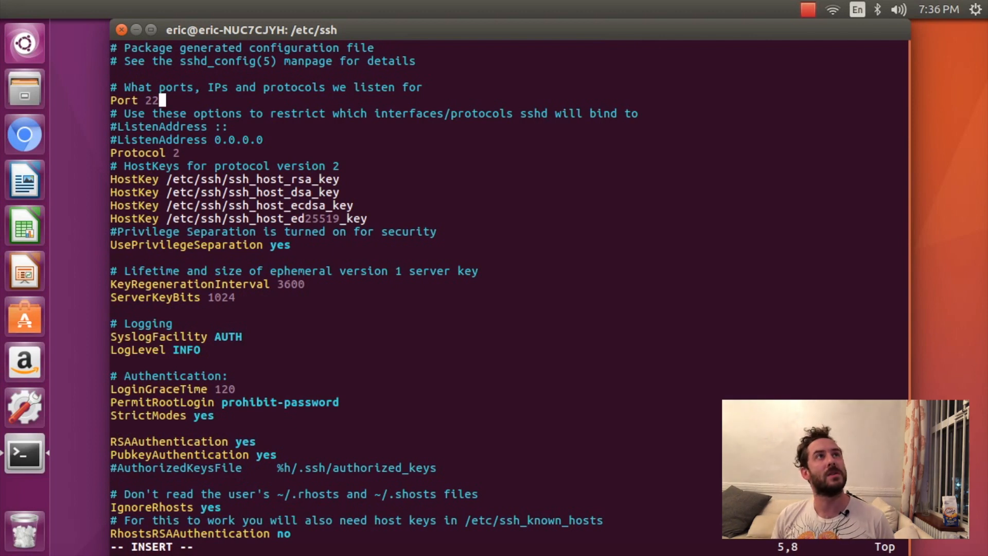
{"action": "type", "text": "222"}
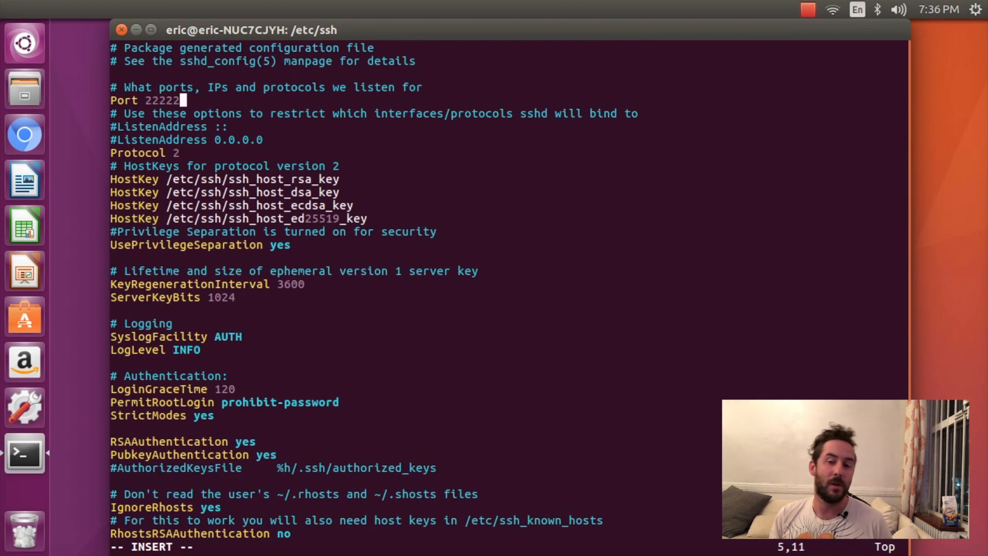
{"action": "key", "text": "BackSpace"}
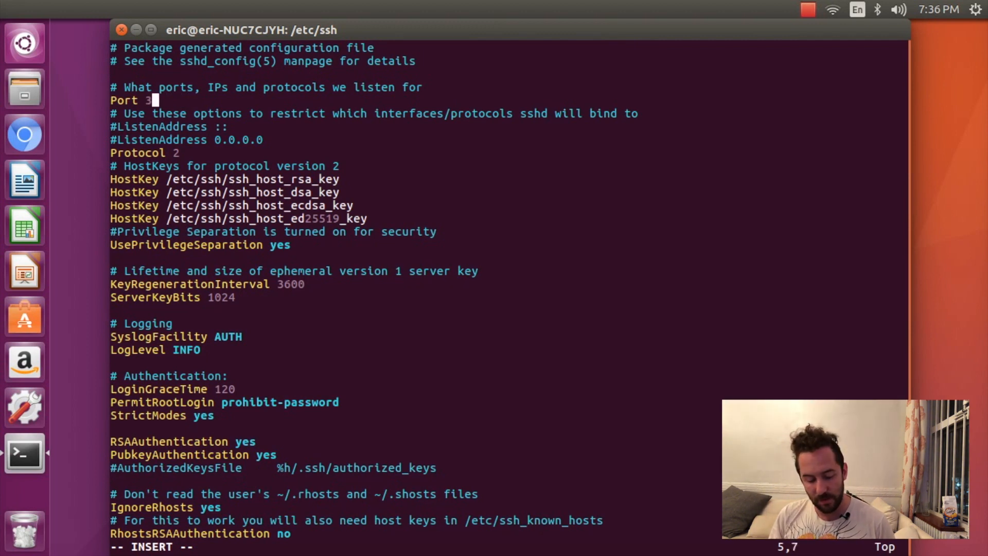
{"action": "type", "text": "6487"}
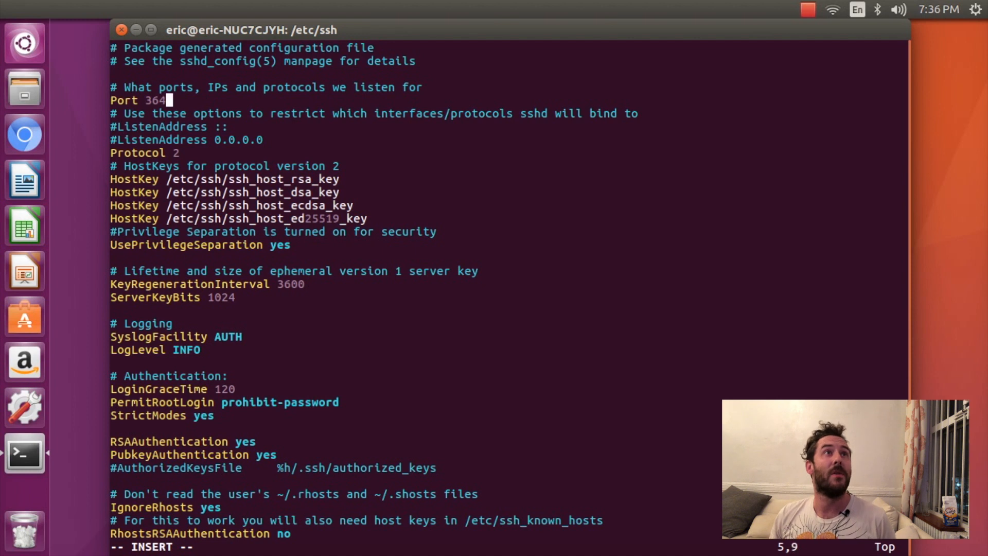
{"action": "key", "text": "BackSpace"}
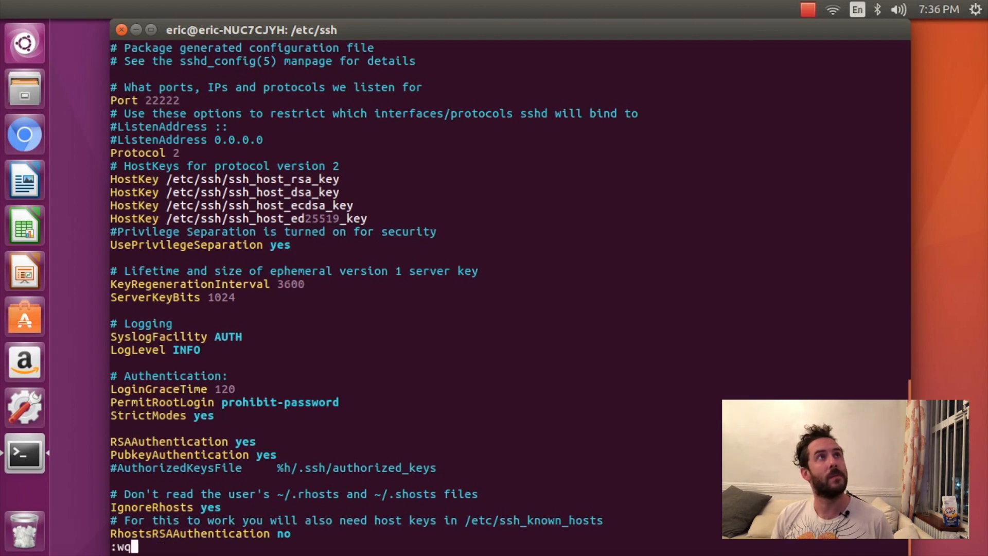
{"action": "key", "text": "Return"}
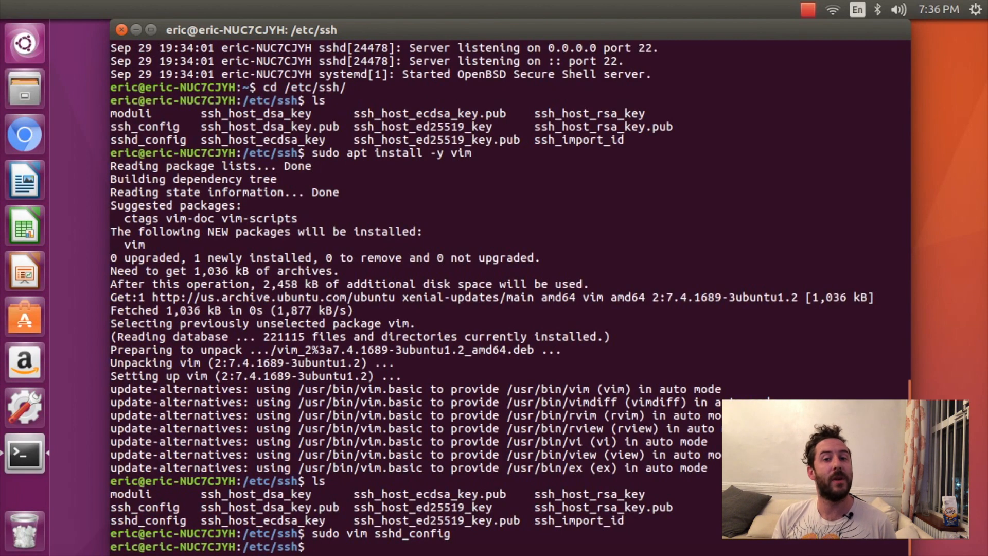
- Restart the ssh service and confirm its status shows it listening on port 22222
{"action": "type", "text": "sudo systemctl restart"}
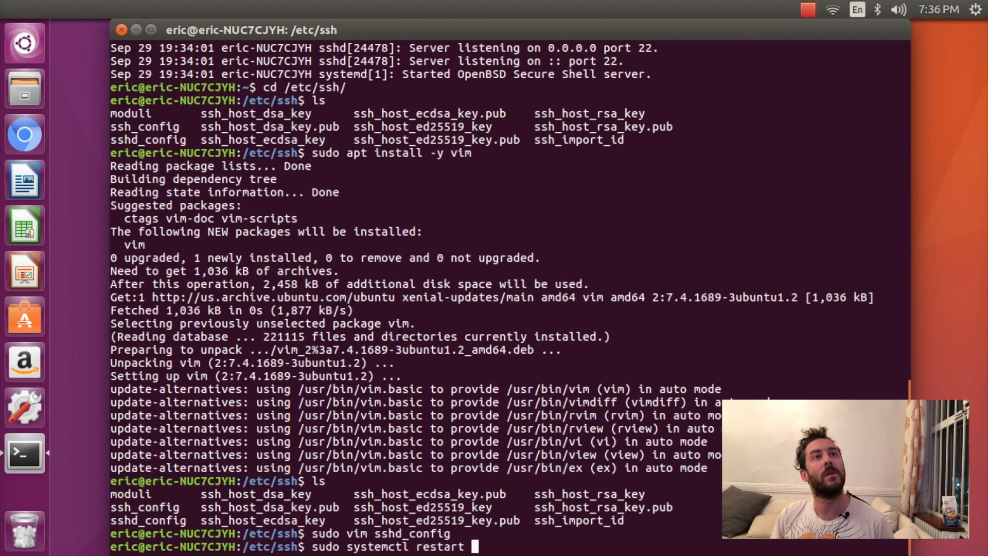
{"action": "type", "text": "ssh"}
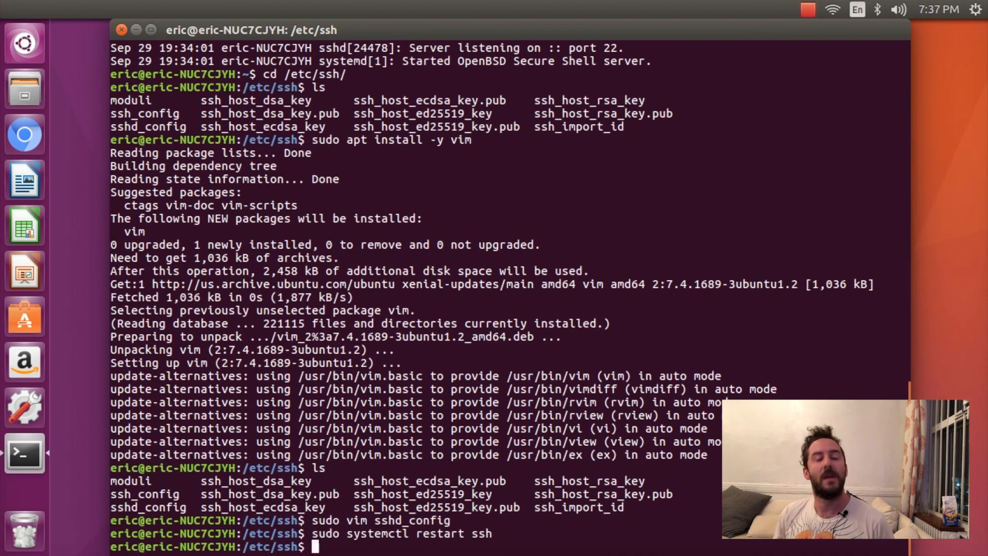
{"action": "type", "text": "sudo systemc"}
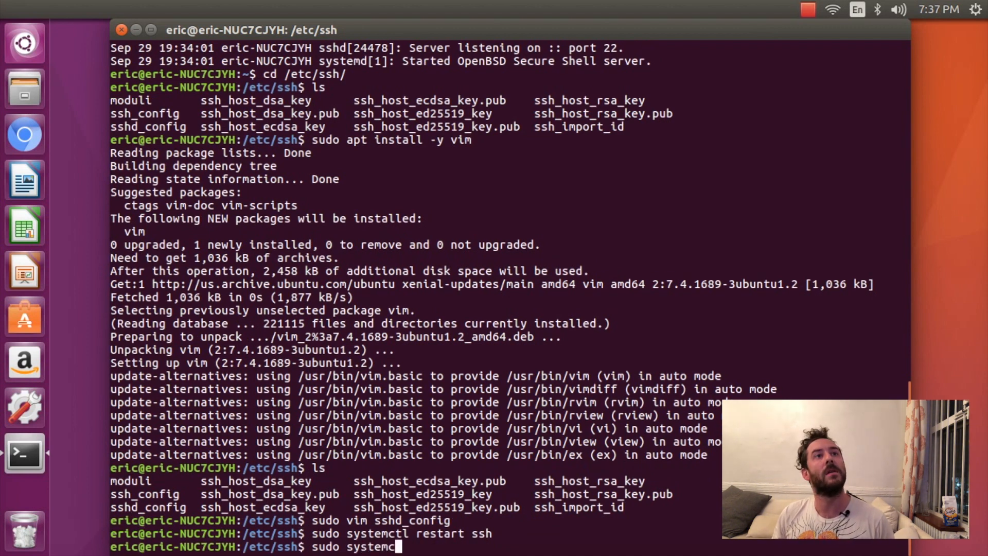
{"action": "type", "text": "status ssh"}
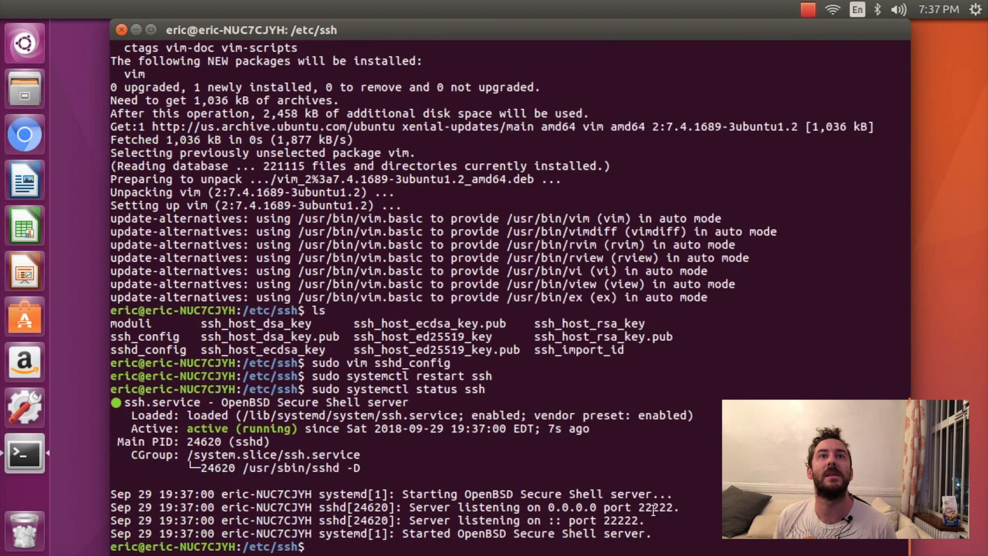
{"action": "double_click", "coordinate": [658, 507]}
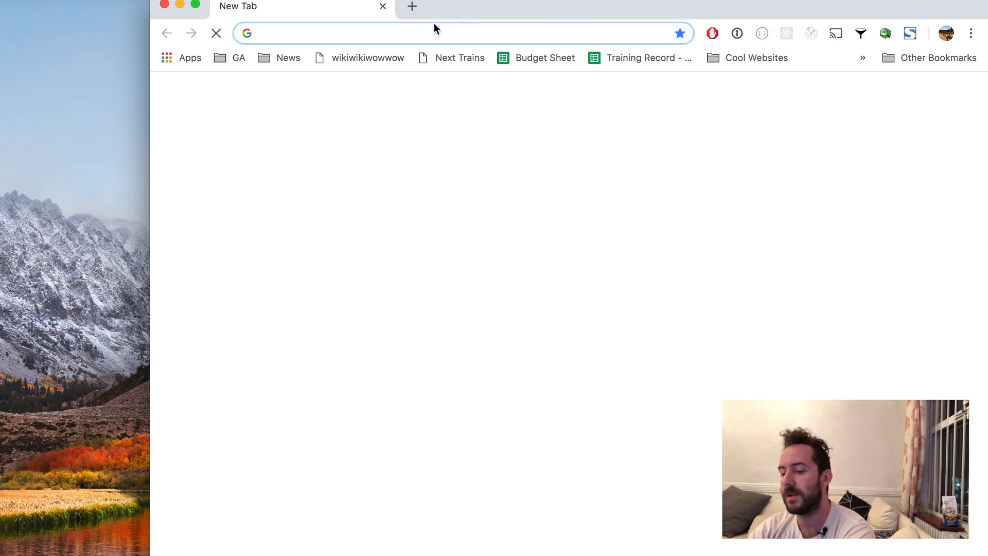
{"action": "type", "text": "my"}
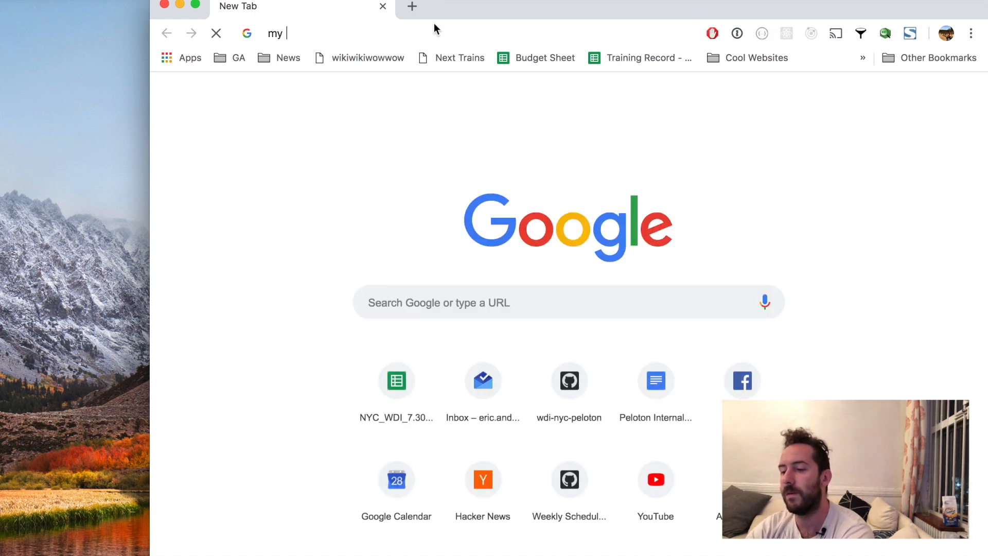
{"action": "type", "text": "ip address"}
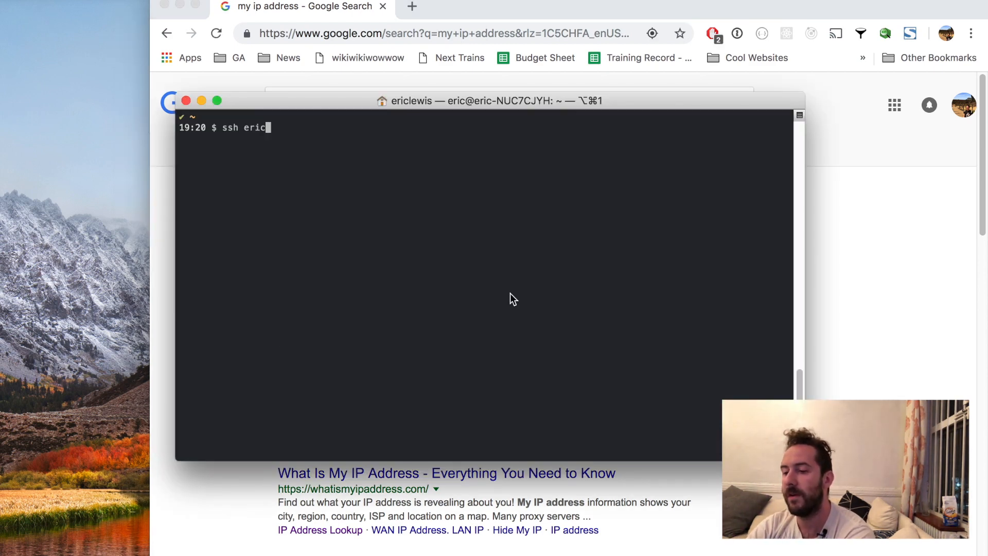
{"action": "type", "text": "@74.71.37.188"}
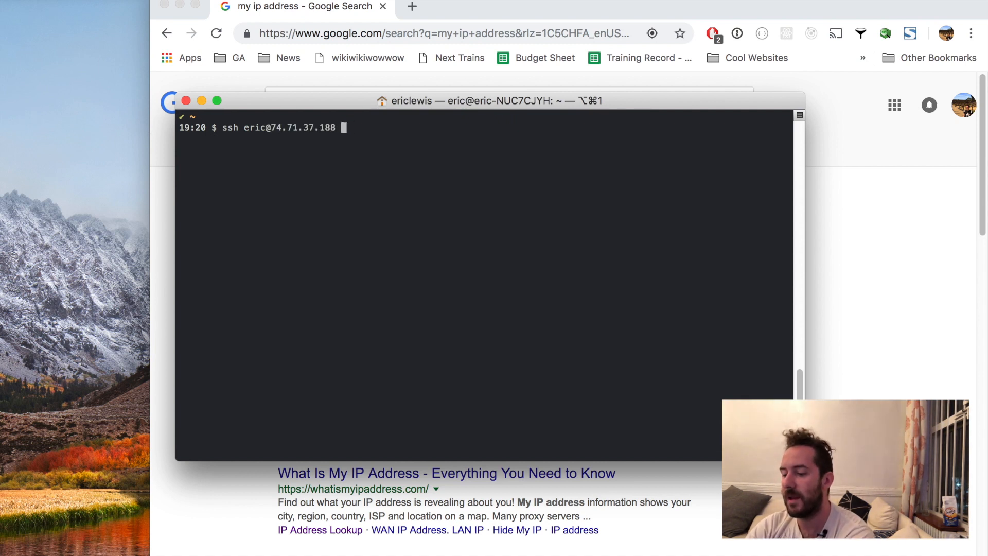
{"action": "type", "text": "-p 2222"}
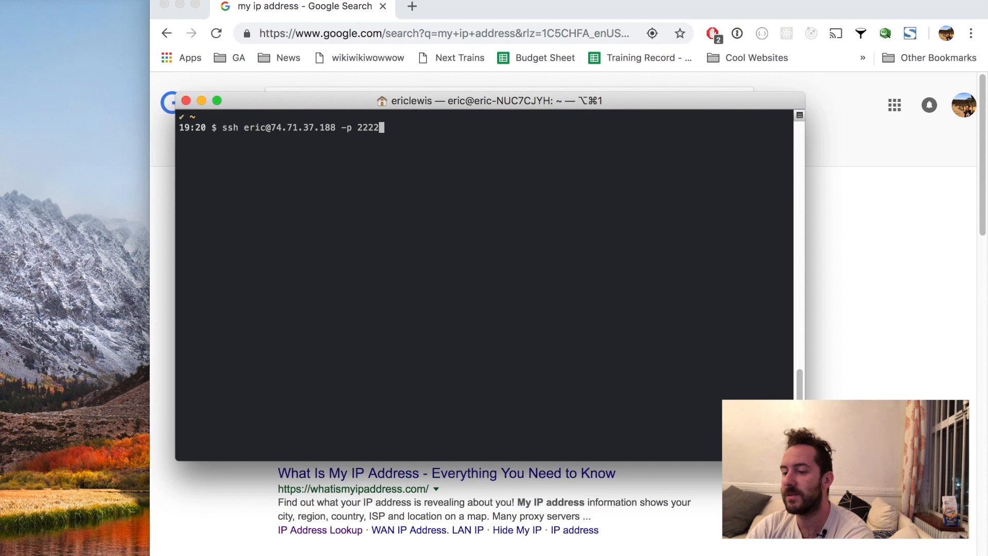
{"action": "key", "text": "enter"}
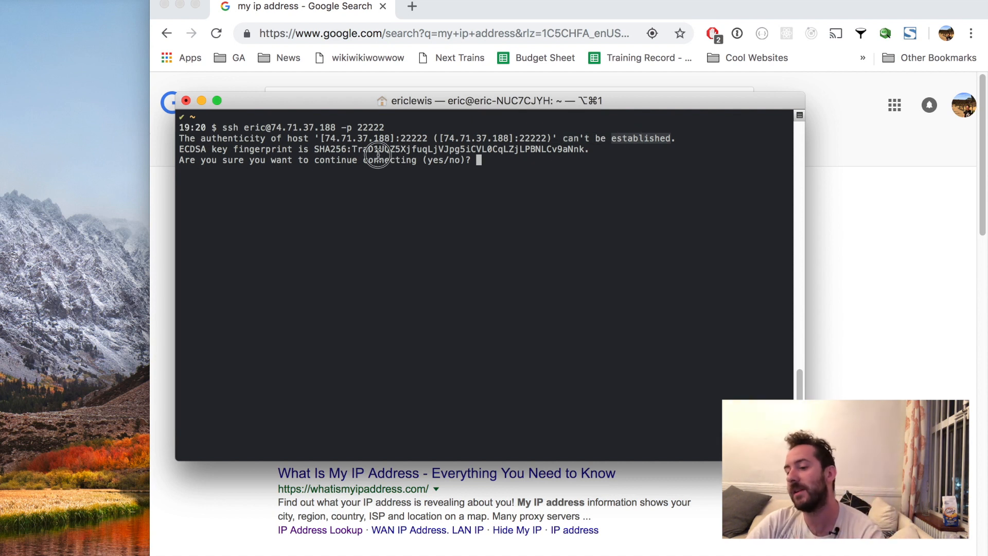
- Answer yes to the host authenticity prompt and log in to the Ubuntu shell
{"action": "type", "text": "yes"}
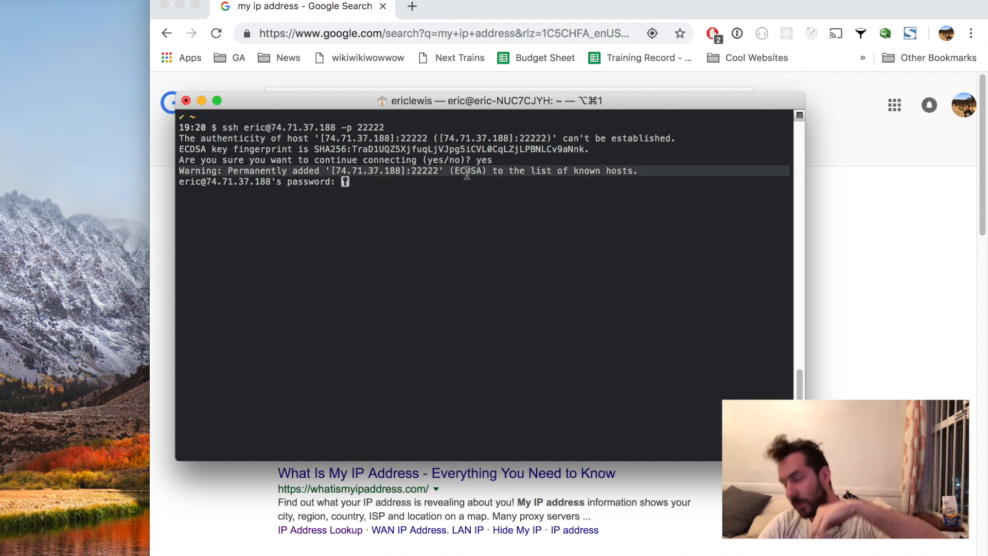
{"action": "mouse_move", "coordinate": [312, 217]}
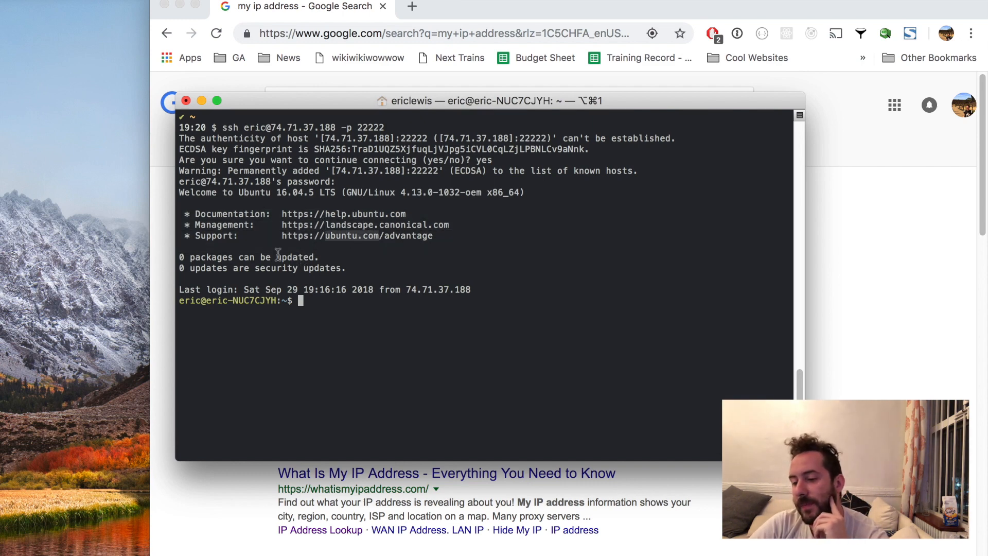
{"action": "left_click_drag", "start_coordinate": [183, 256], "coordinate": [347, 267]}
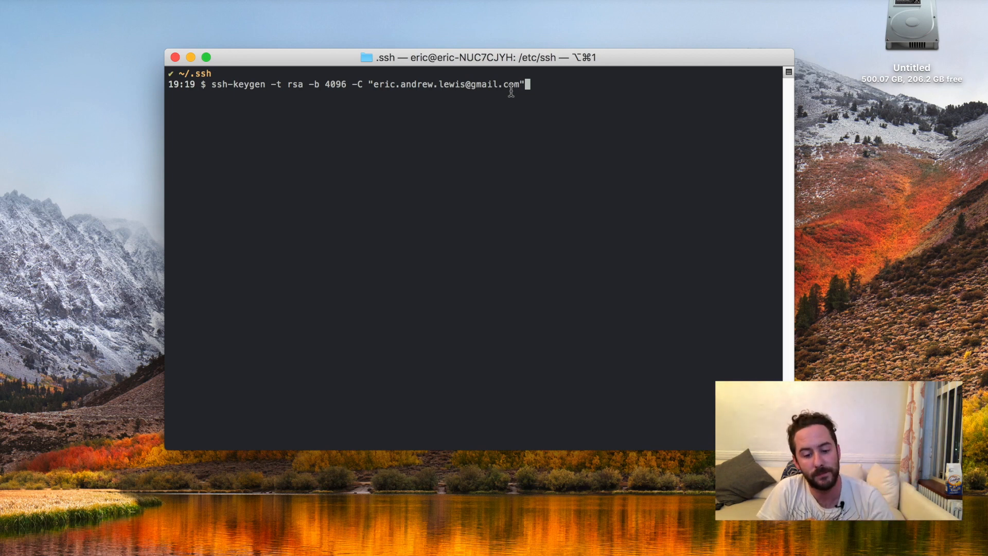
- Generate the RSA key pair as ~/.ssh/nuc and list nuc and nuc.pub with ls -la
{"action": "key", "text": "enter"}
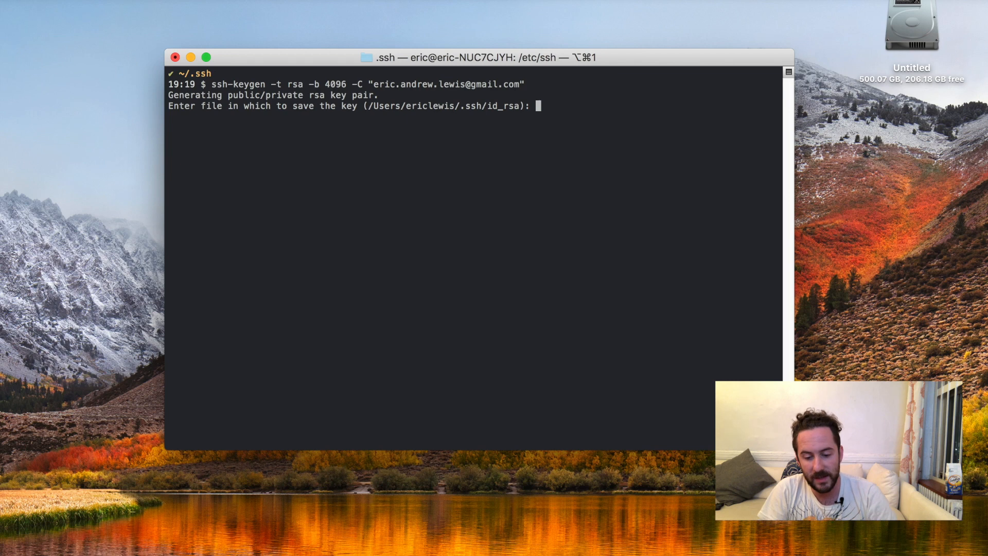
{"action": "type", "text": "/Users/"}
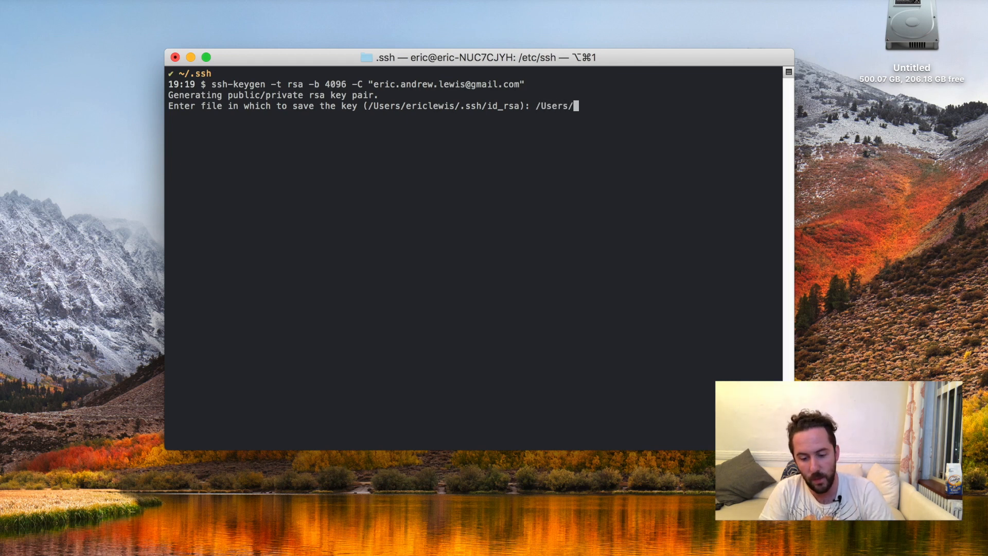
{"action": "type", "text": "ericlewis/.ssh/"}
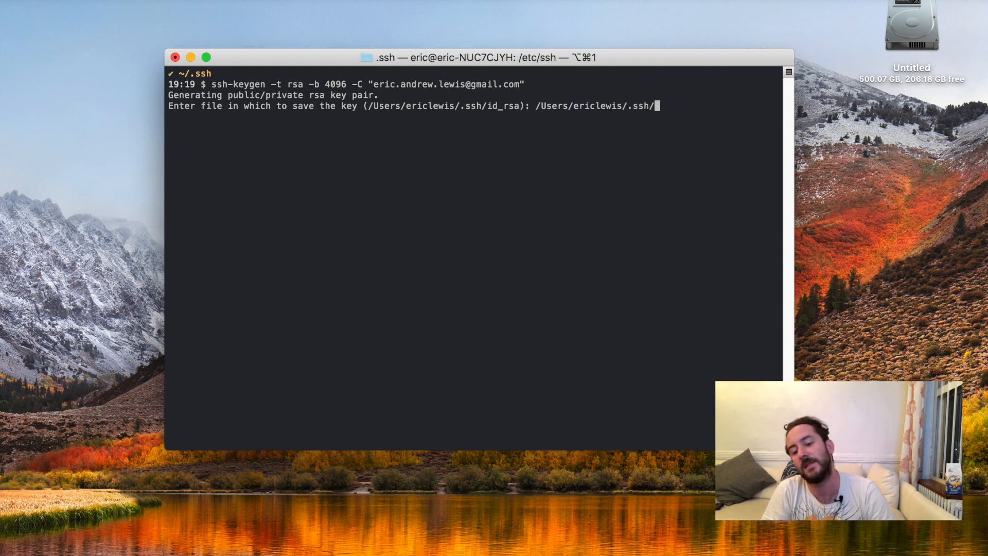
{"action": "type", "text": "nuc"}
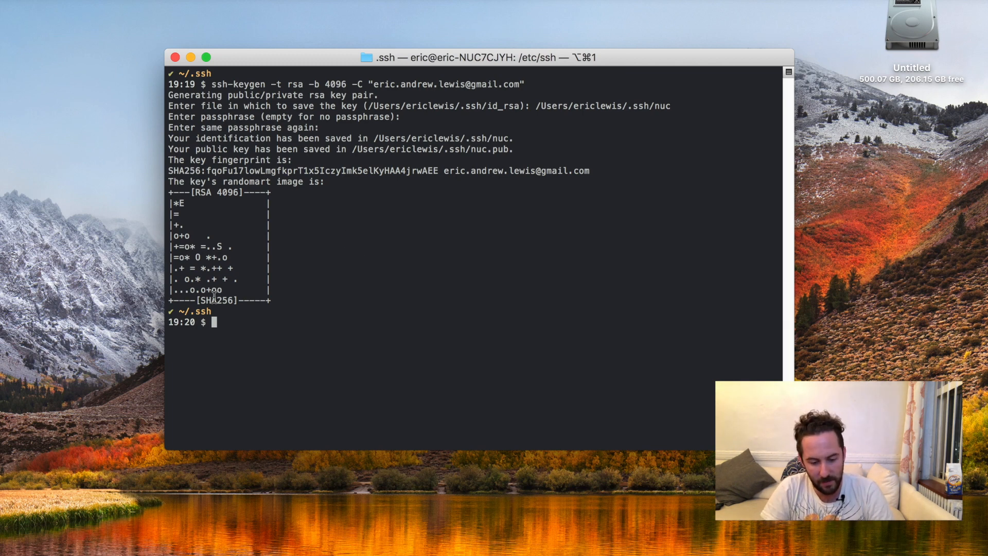
{"action": "type", "text": "ls"}
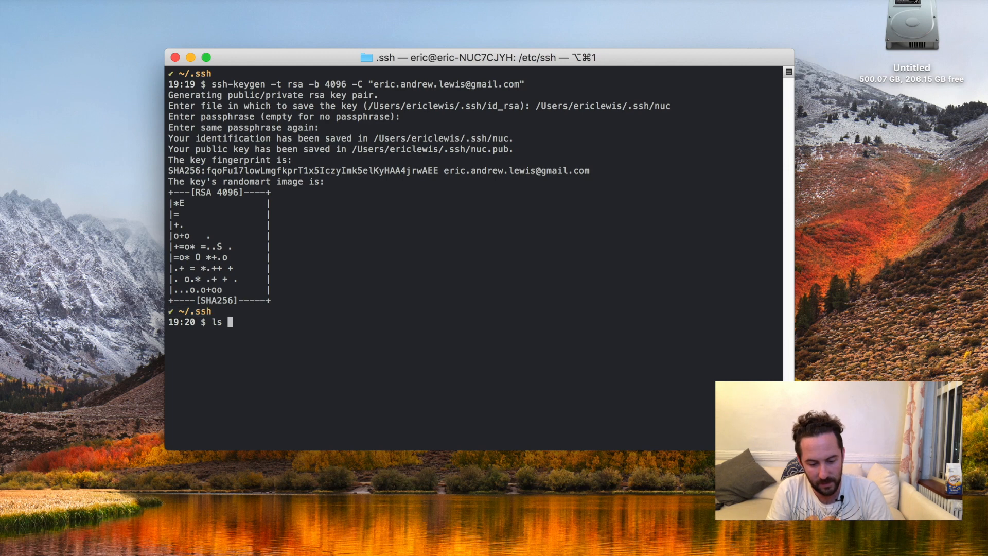
{"action": "type", "text": "-la"}
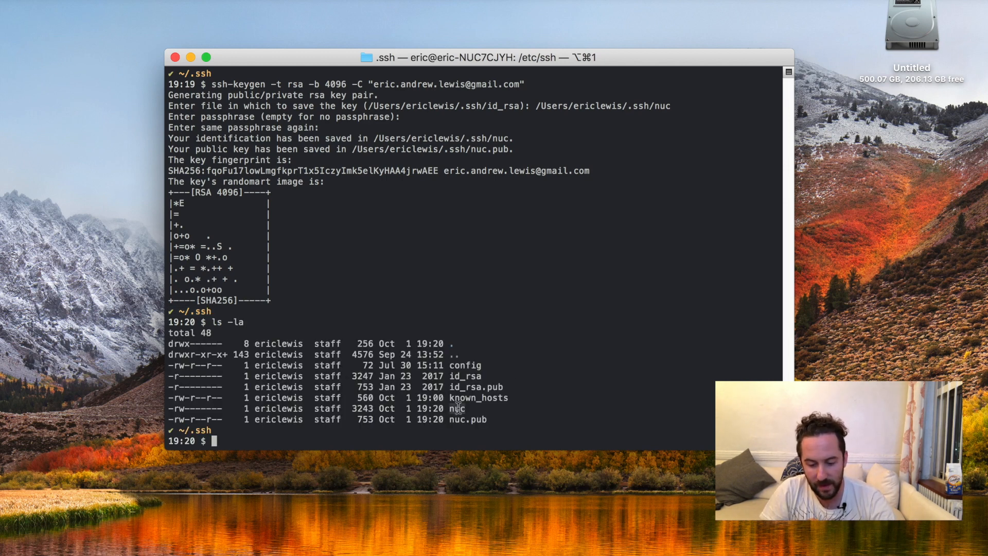
{"action": "double_click", "coordinate": [466, 419]}
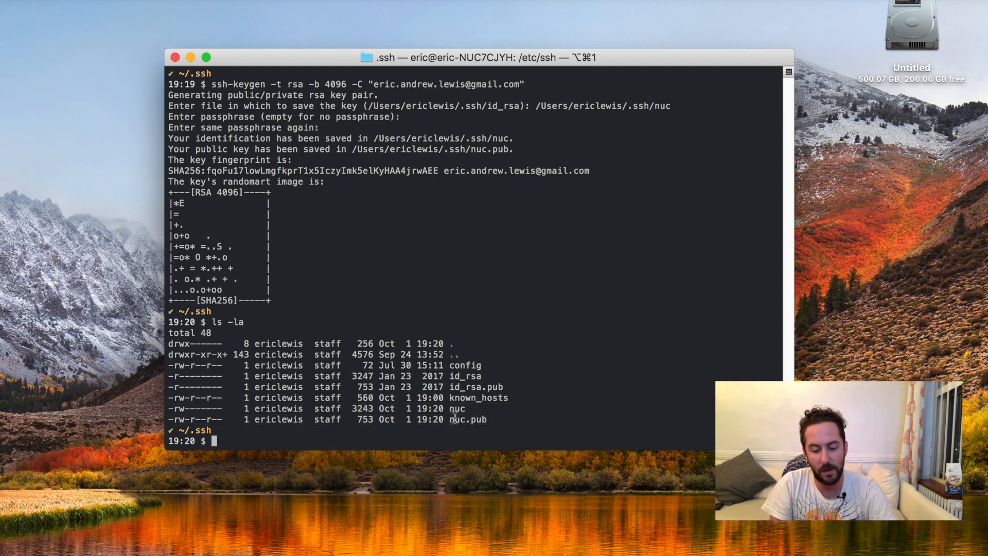
{"action": "double_click", "coordinate": [469, 418]}
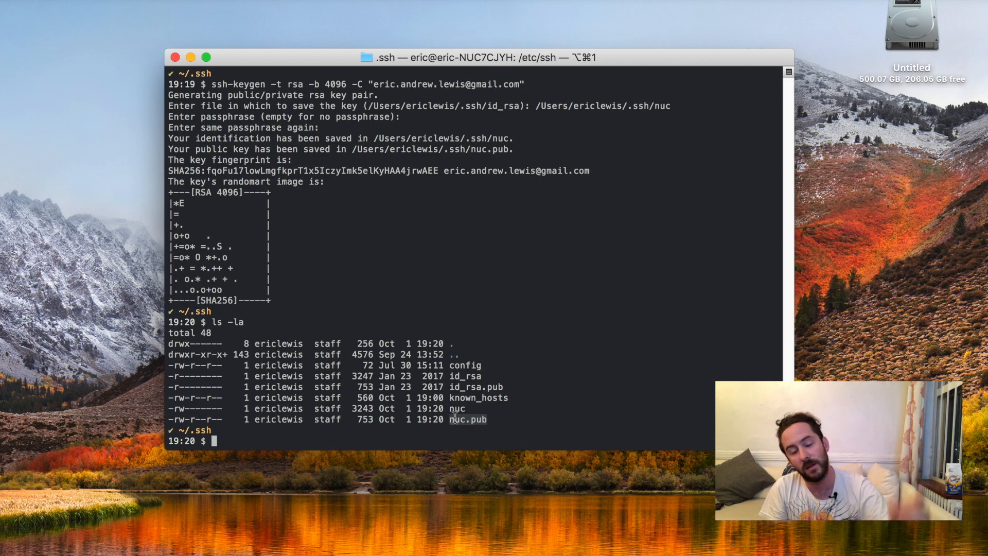
{"action": "type", "text": "scp"}
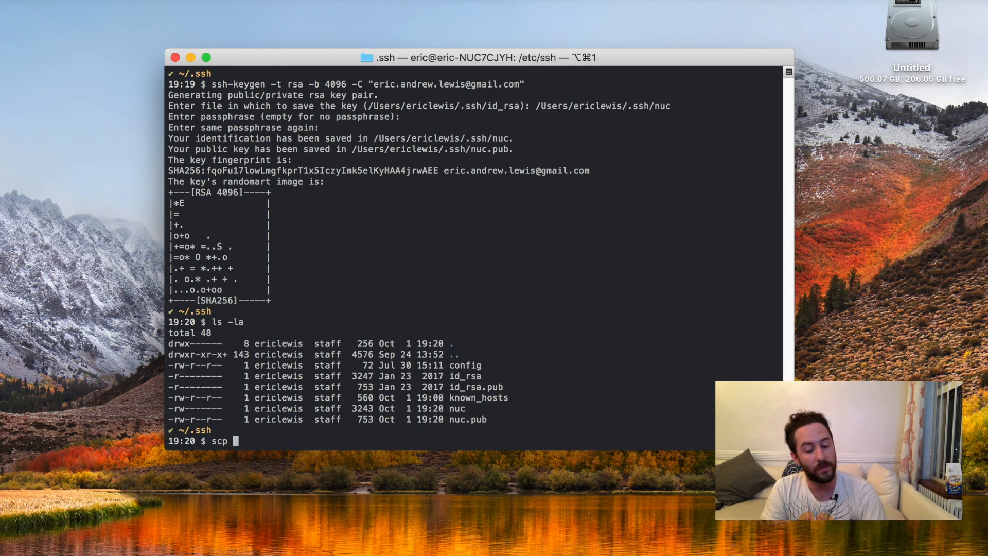
{"action": "type", "text": "-"}
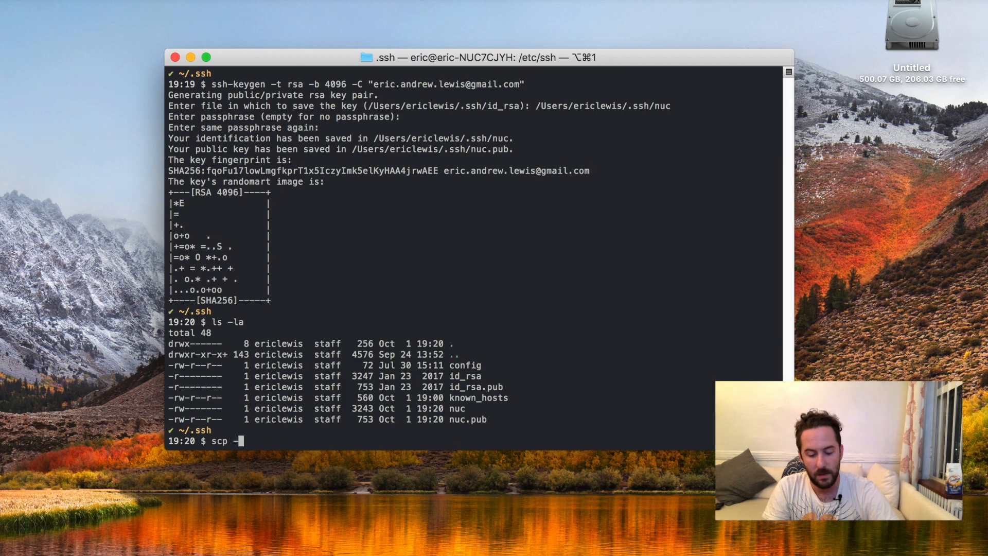
{"action": "type", "text": "P 22222"}
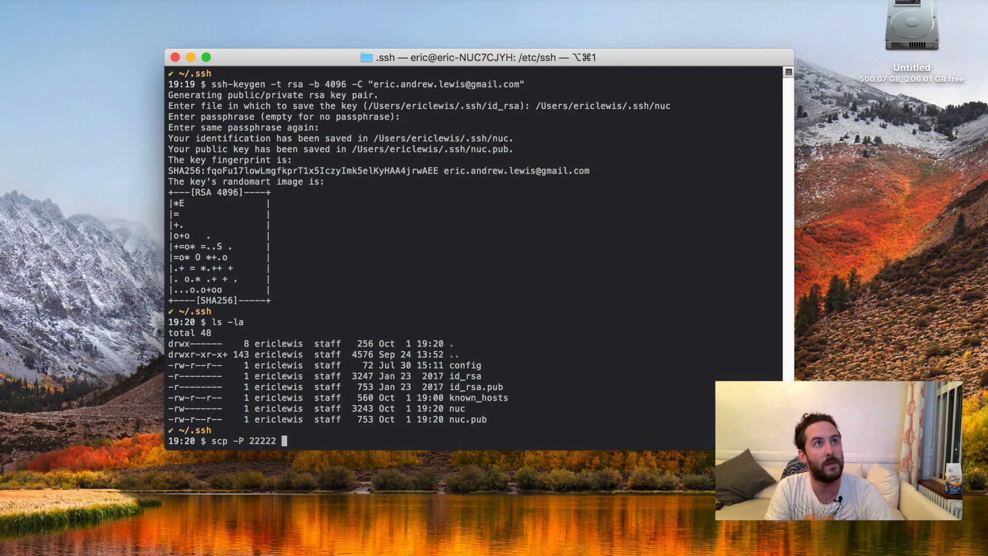
{"action": "type", "text": "~/.ss"}
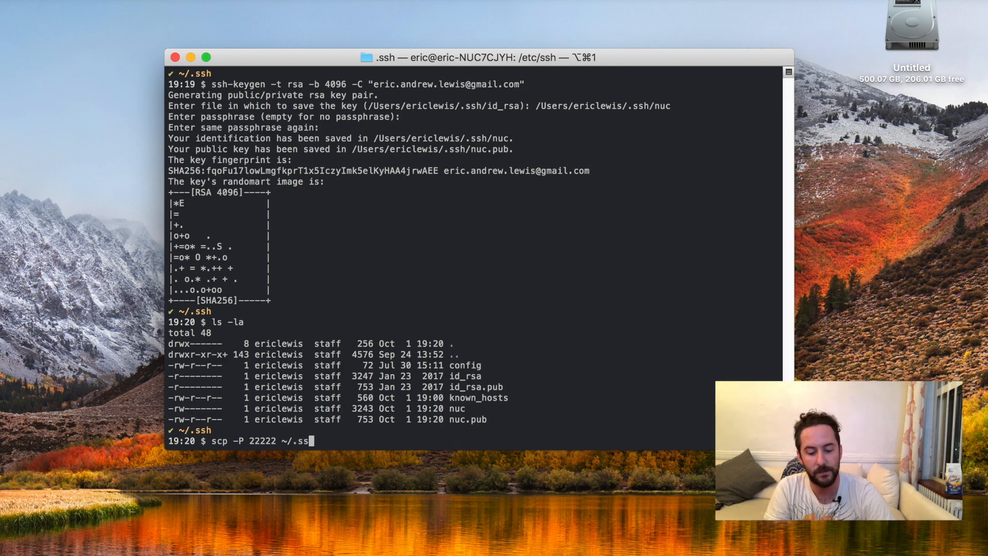
{"action": "type", "text": "h/nuc."}
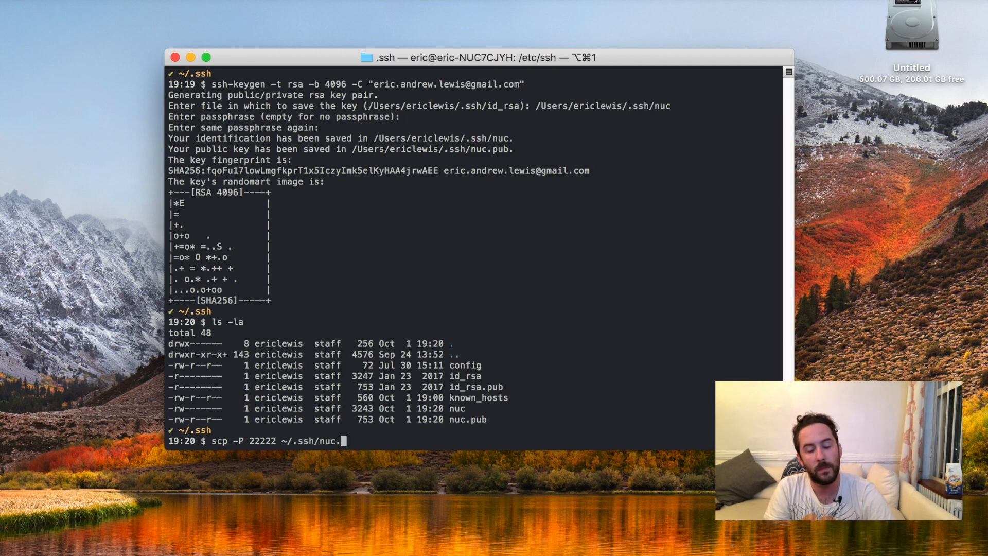
{"action": "type", "text": ".pub"}
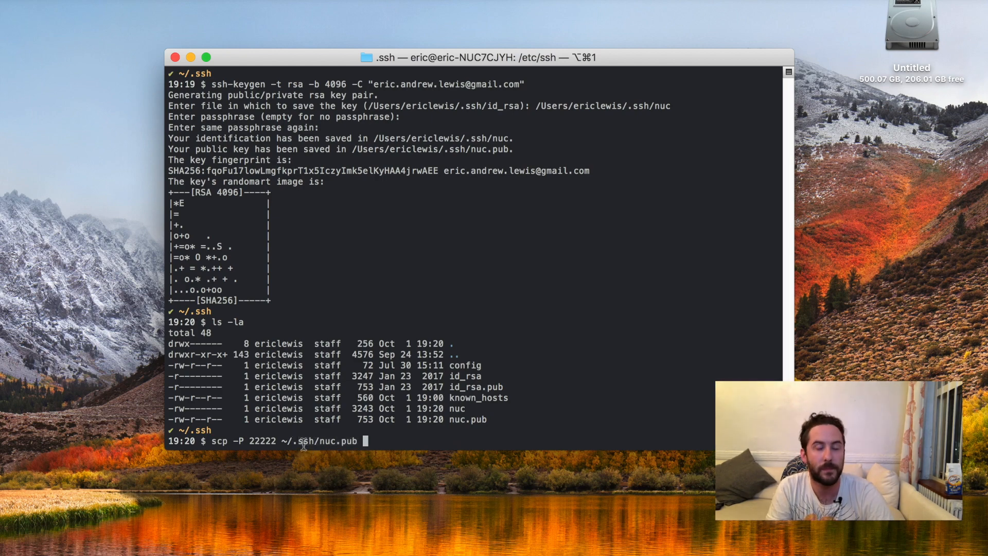
{"action": "type", "text": "eric@"}
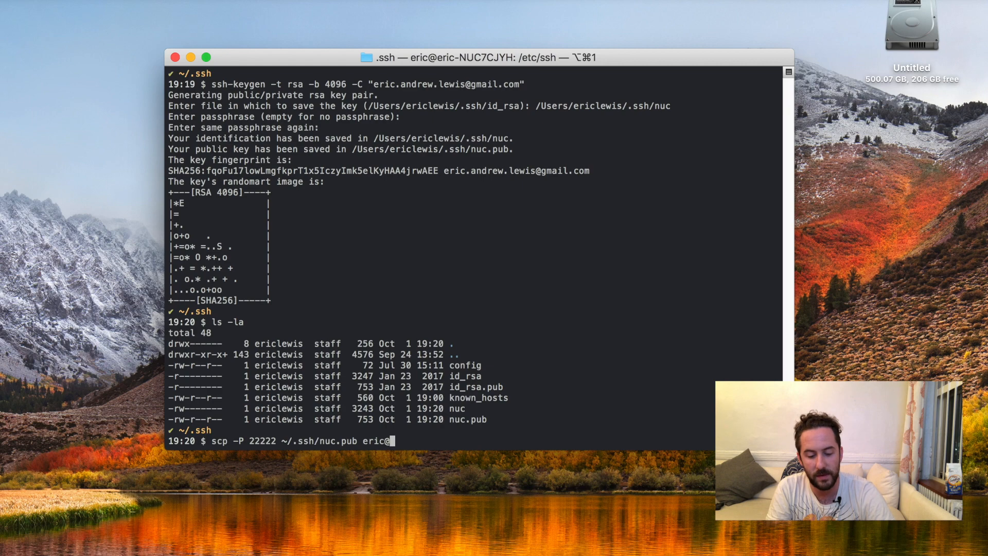
{"action": "type", "text": "192"}
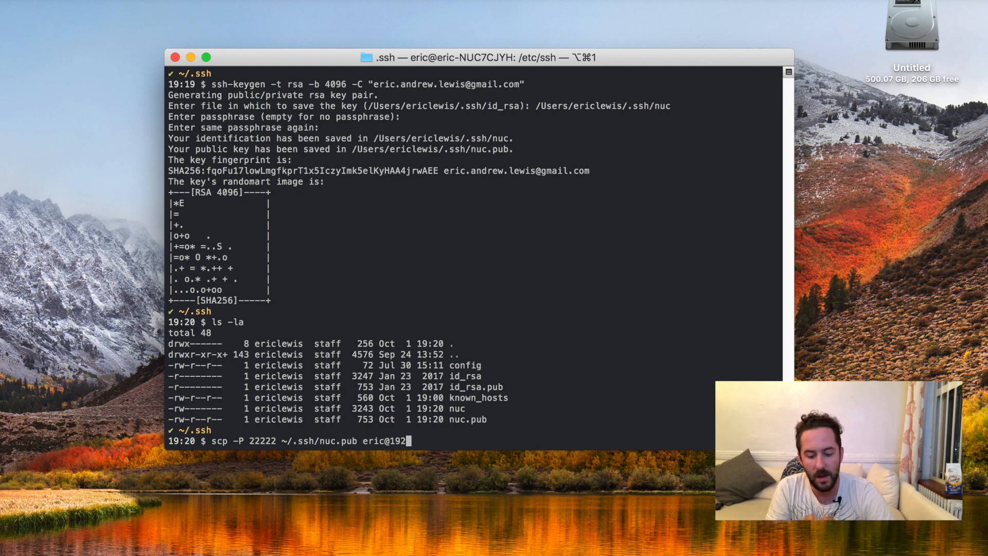
{"action": "type", "text": ".168.1.100"}
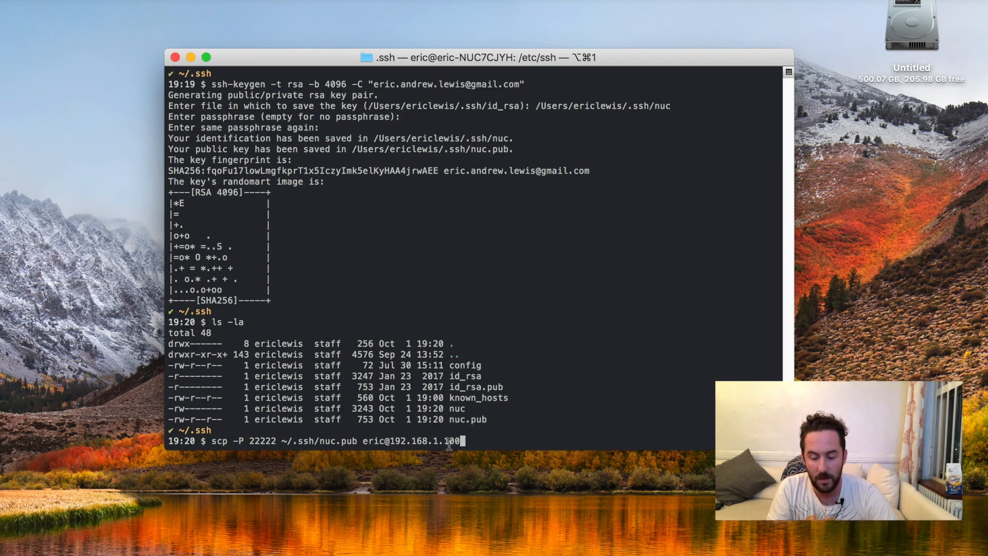
{"action": "type", "text": ":~/"}
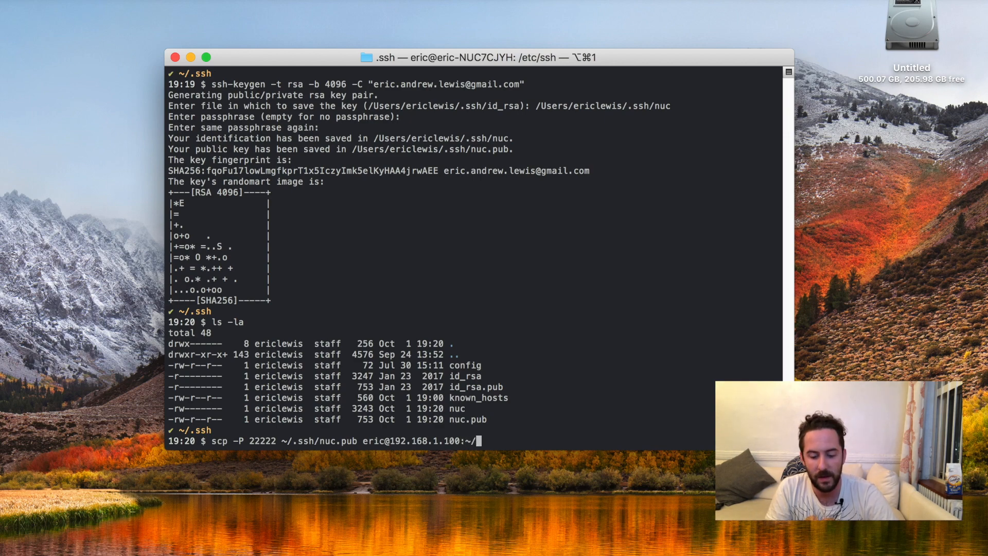
{"action": "type", "text": "public_key"}
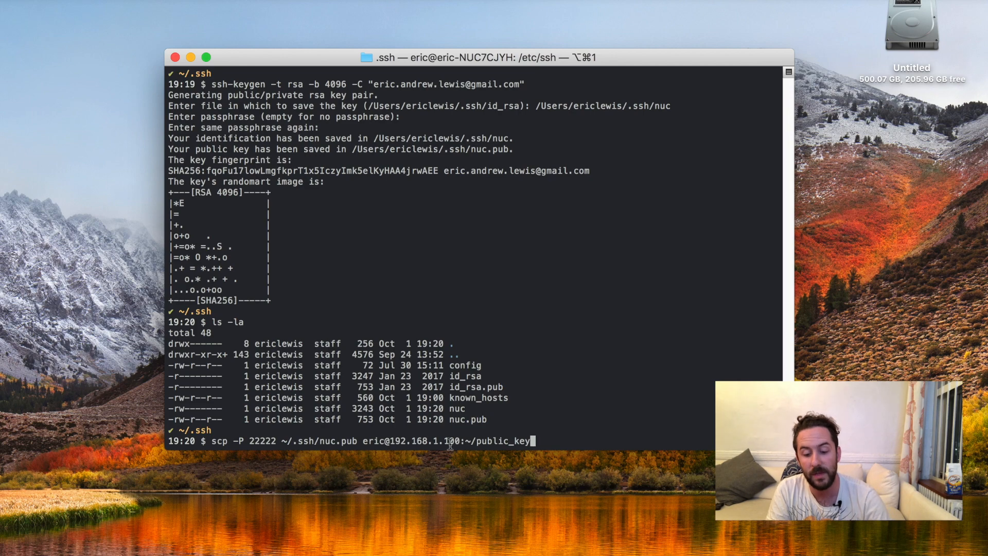
{"action": "mouse_move", "coordinate": [498, 440]}
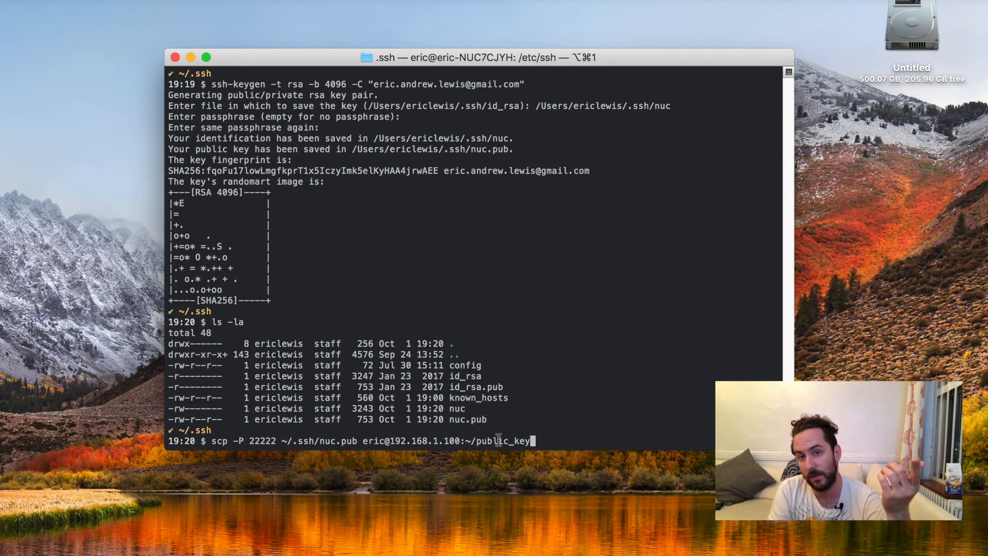
{"action": "key", "text": "Return"}
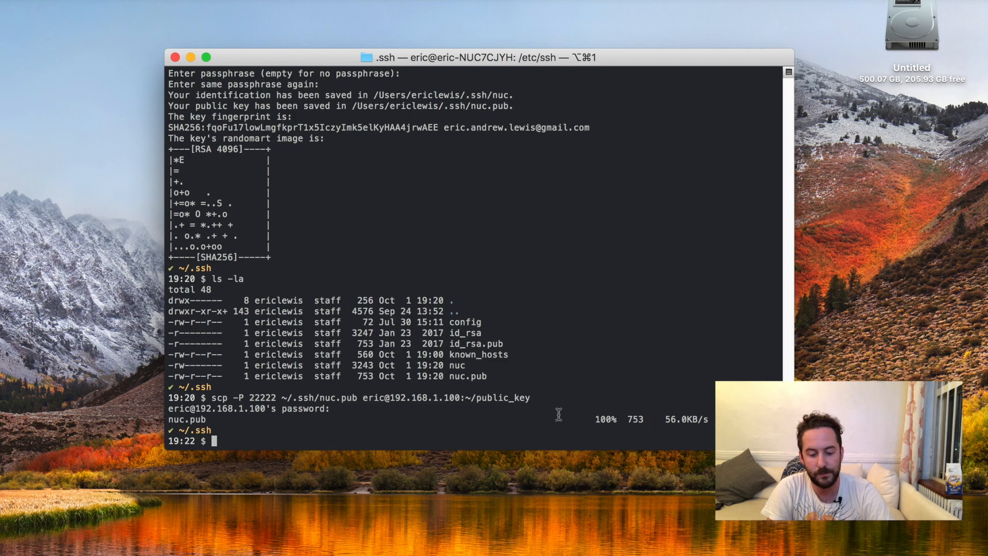
- Log in over ssh to 192.168.1.100 on port 22222 using the password
{"action": "type", "text": "ssh eric@"}
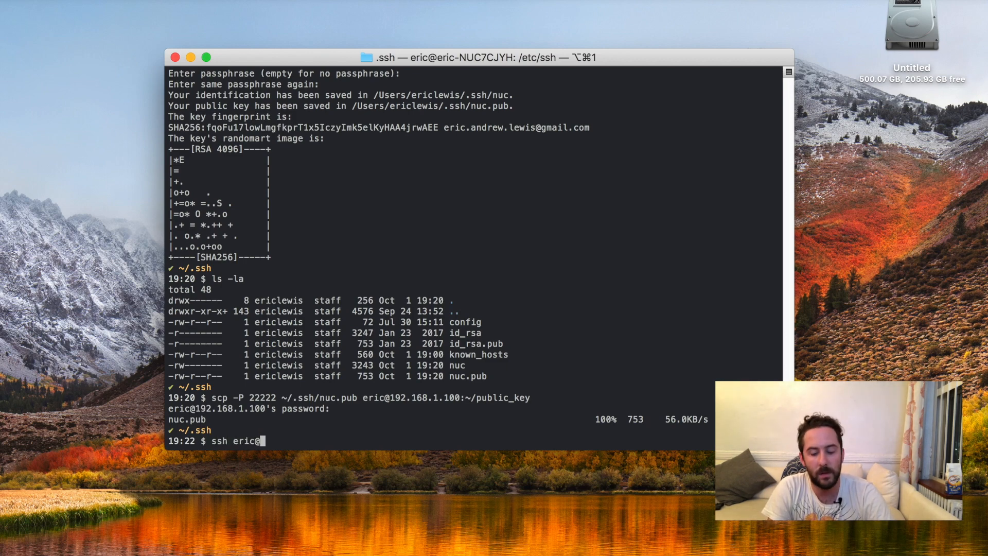
{"action": "type", "text": "192.168.1.100 -p"}
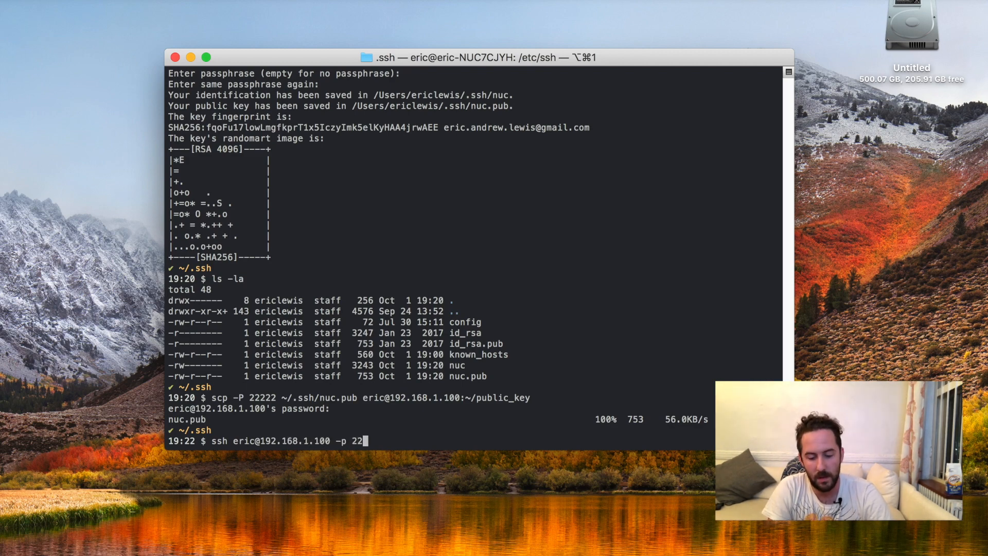
{"action": "type", "text": "222"}
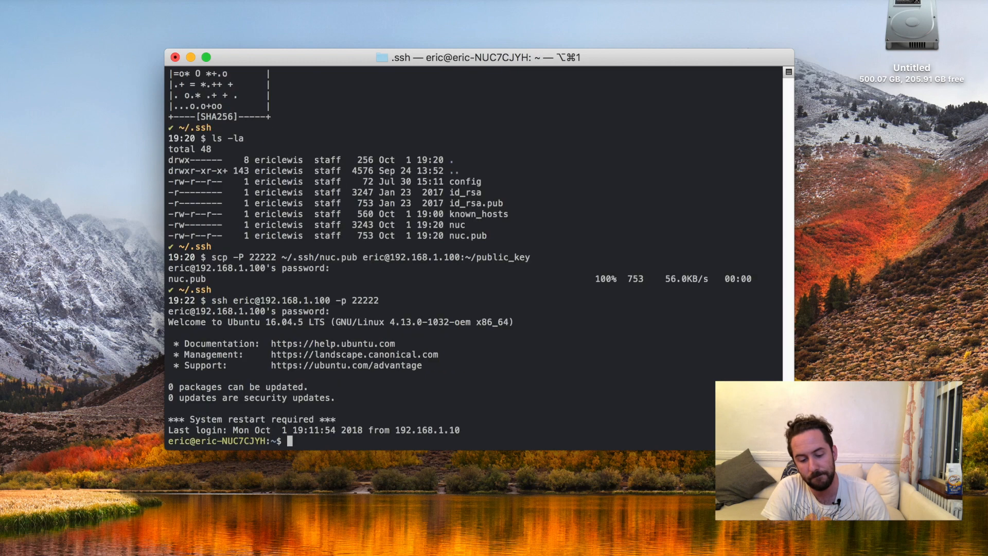
- List the home folder, cat public_key, then show the full ls -la listing with hidden files
{"action": "type", "text": "ls"}
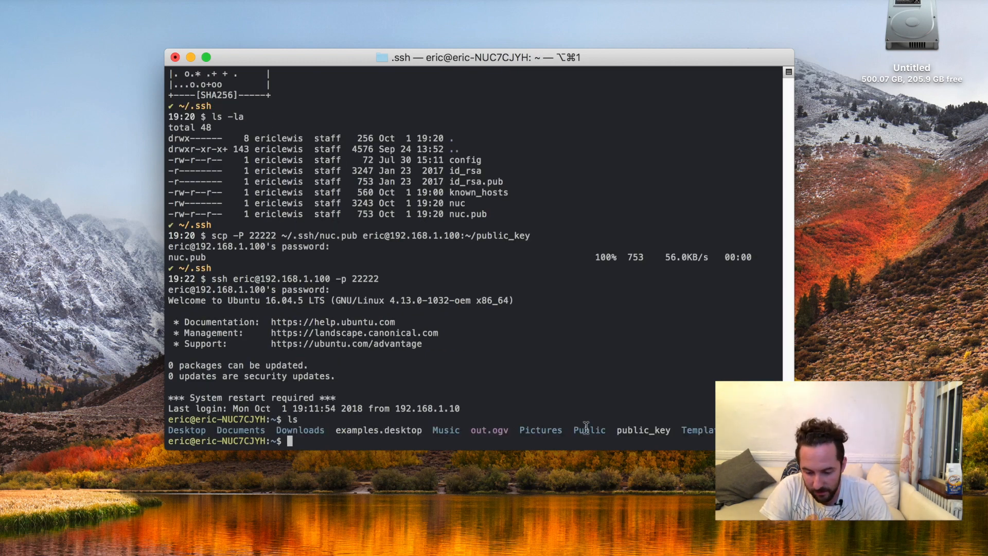
{"action": "type", "text": "cat public_key"}
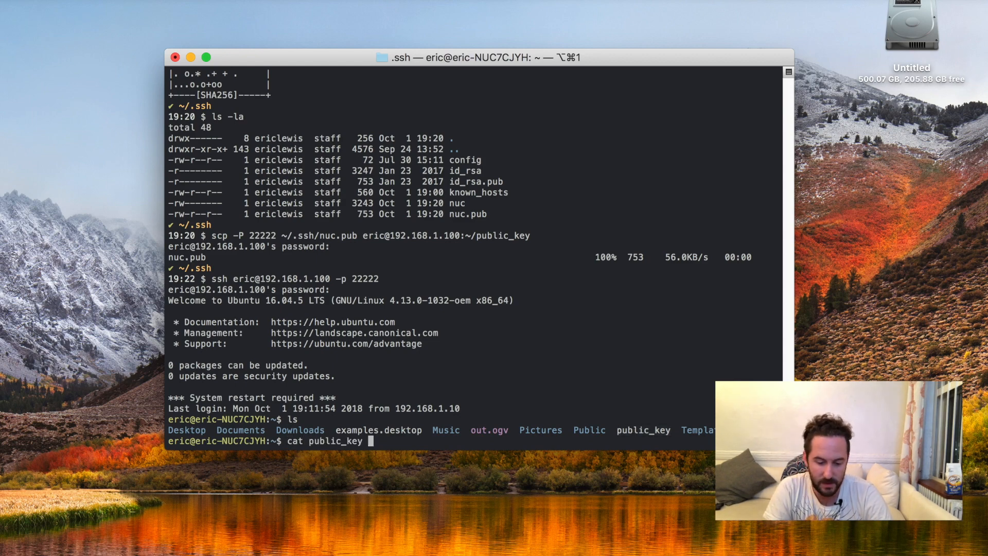
{"action": "key", "text": "Return"}
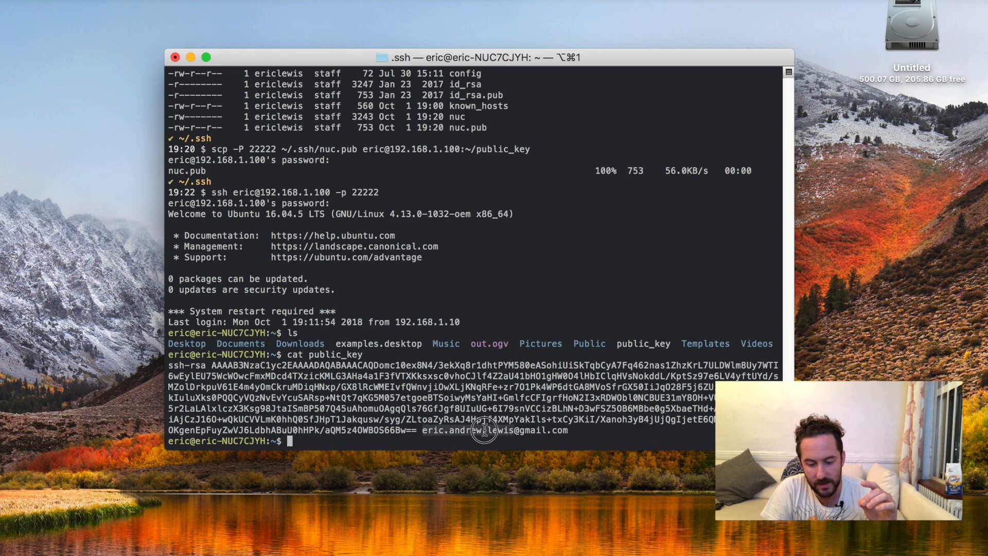
{"action": "mouse_move", "coordinate": [151, 352]}
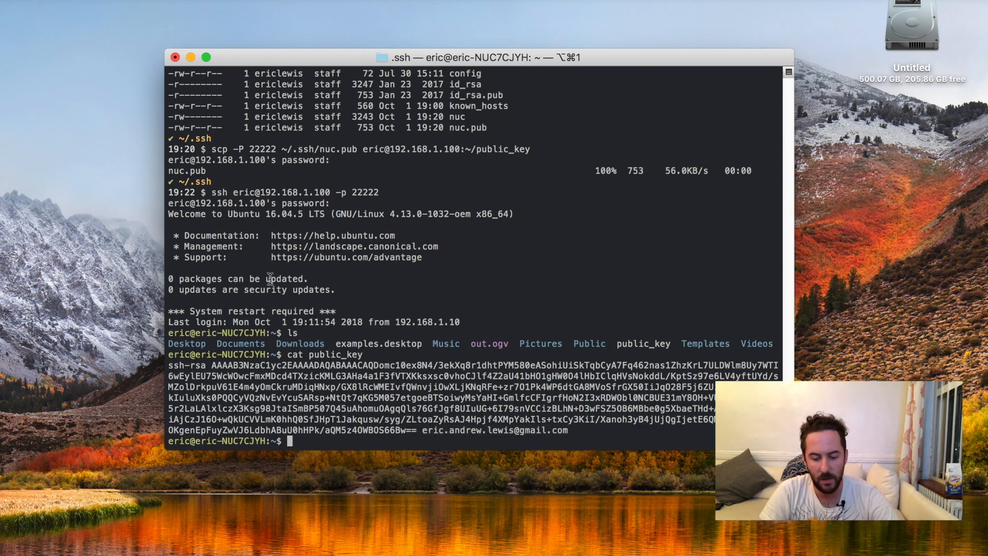
{"action": "type", "text": "ls -la"}
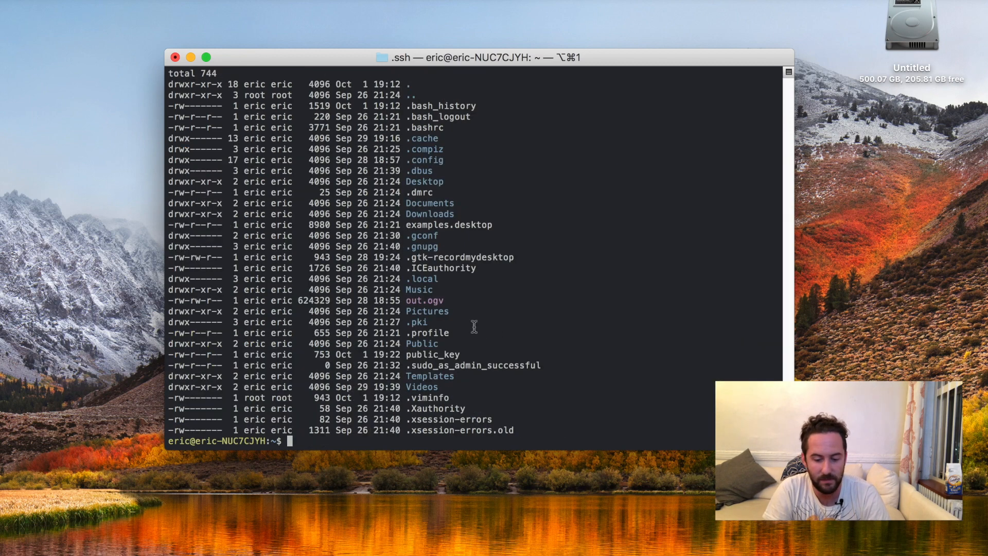
- Create the ~/.ssh folder, enter it and create an empty authorized_keys file
{"action": "type", "text": "mkdir"}
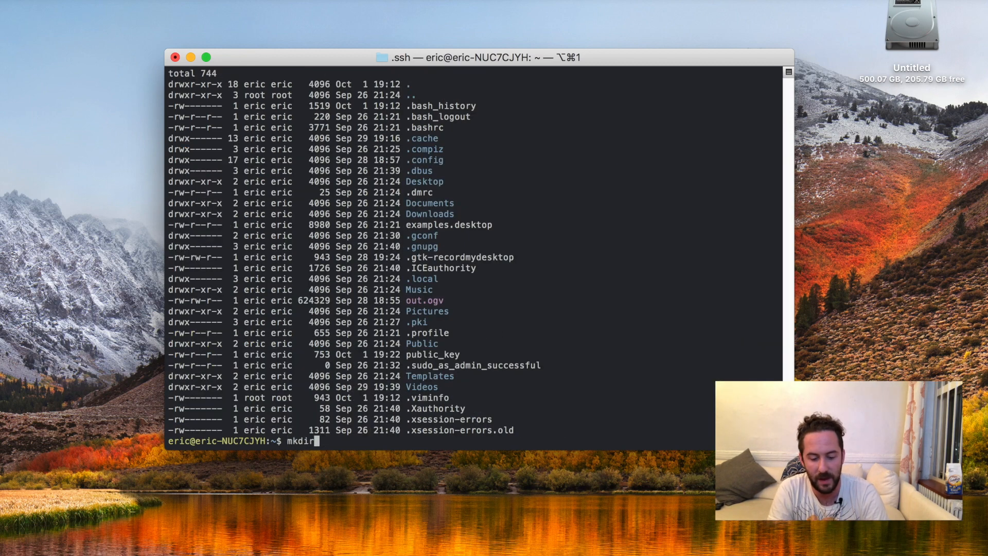
{"action": "type", "text": ".ssh"}
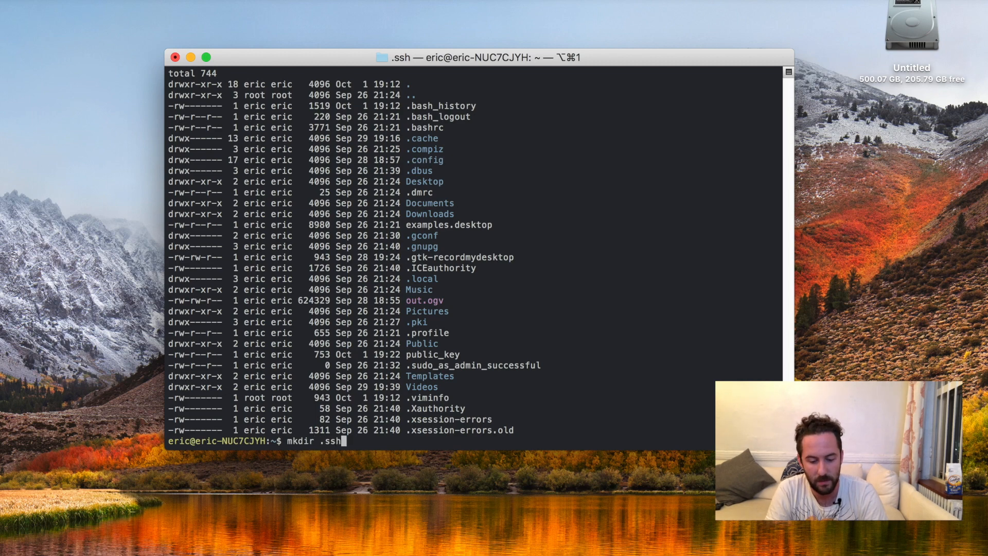
{"action": "type", "text": "cd ."}
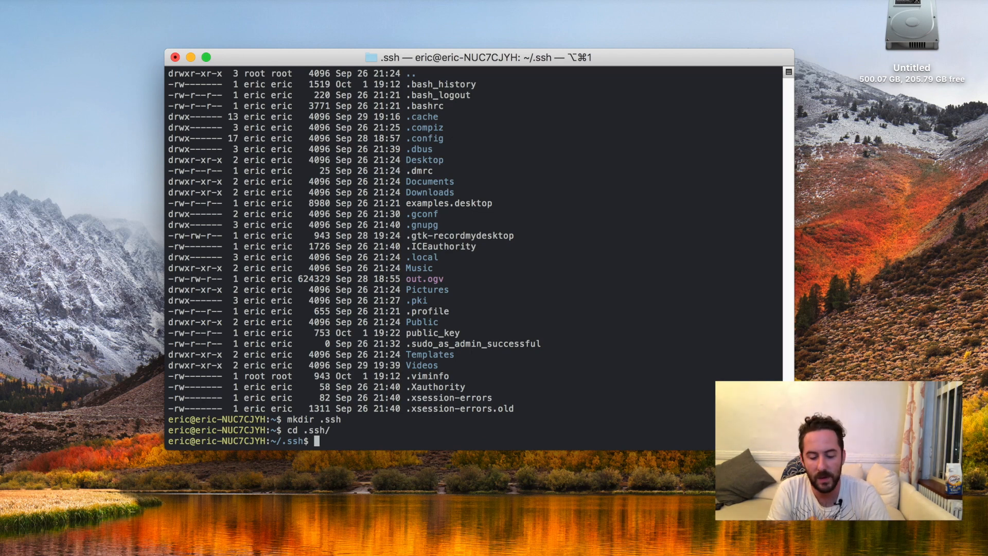
{"action": "type", "text": "touch"}
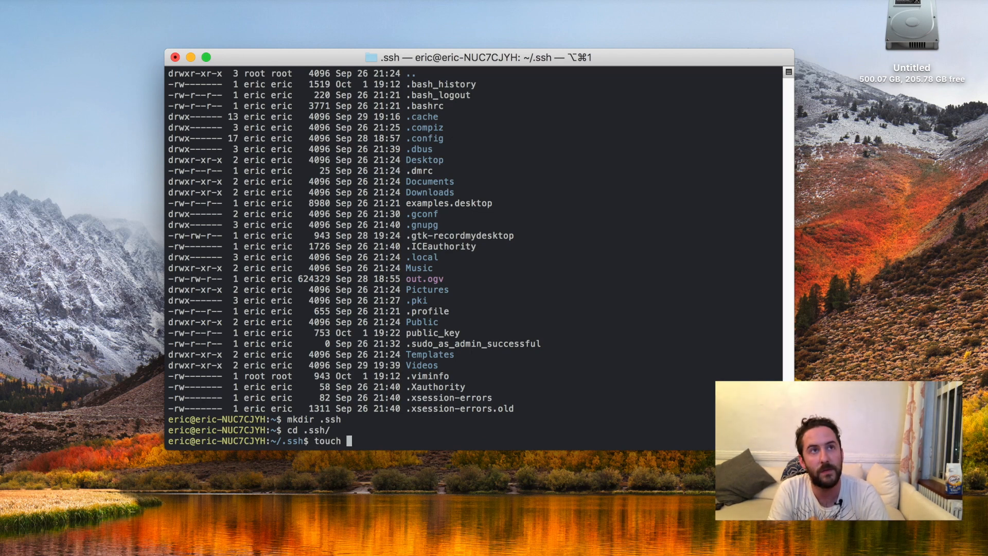
{"action": "type", "text": "authorized_"}
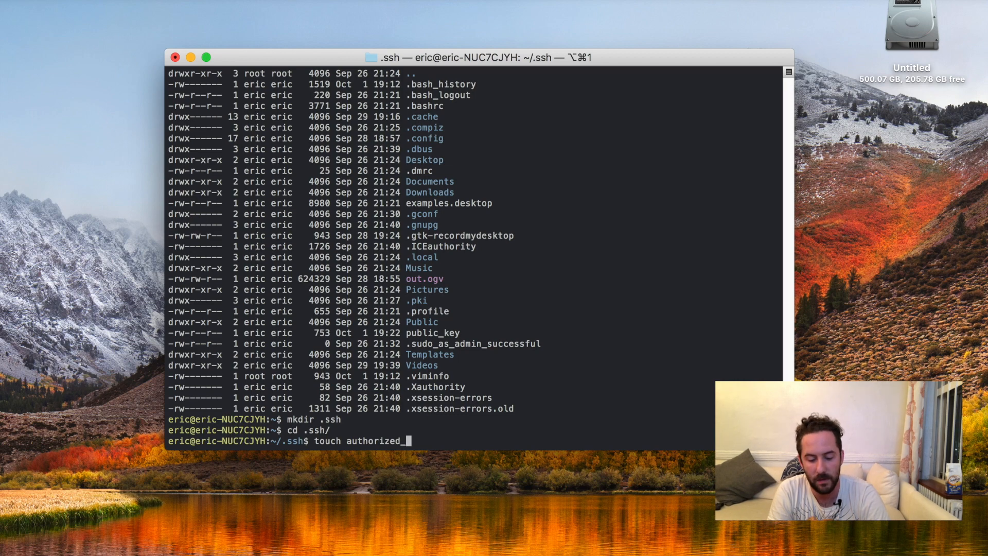
{"action": "type", "text": "keys"}
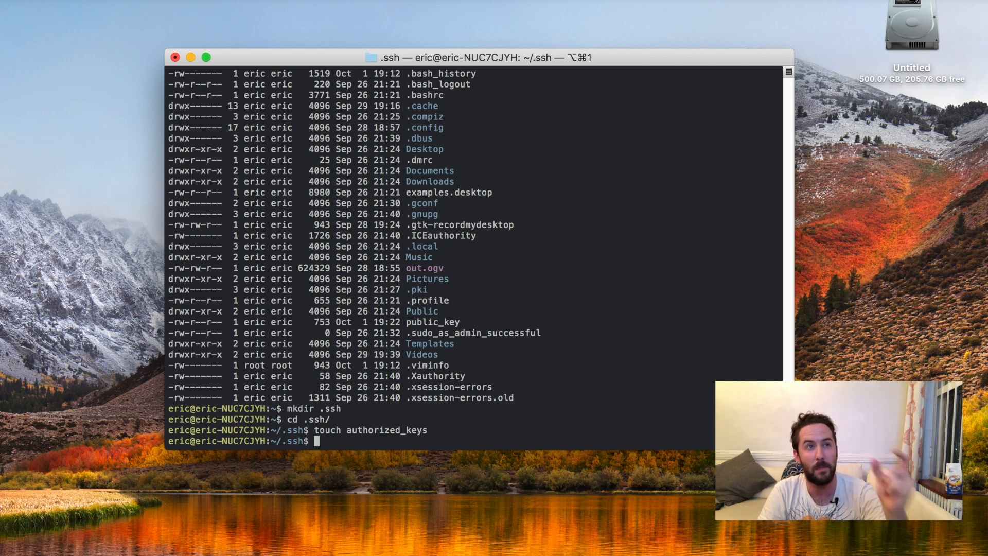
- Append ~/public_key into authorized_keys with cat >>
{"action": "type", "text": "cat ~/"}
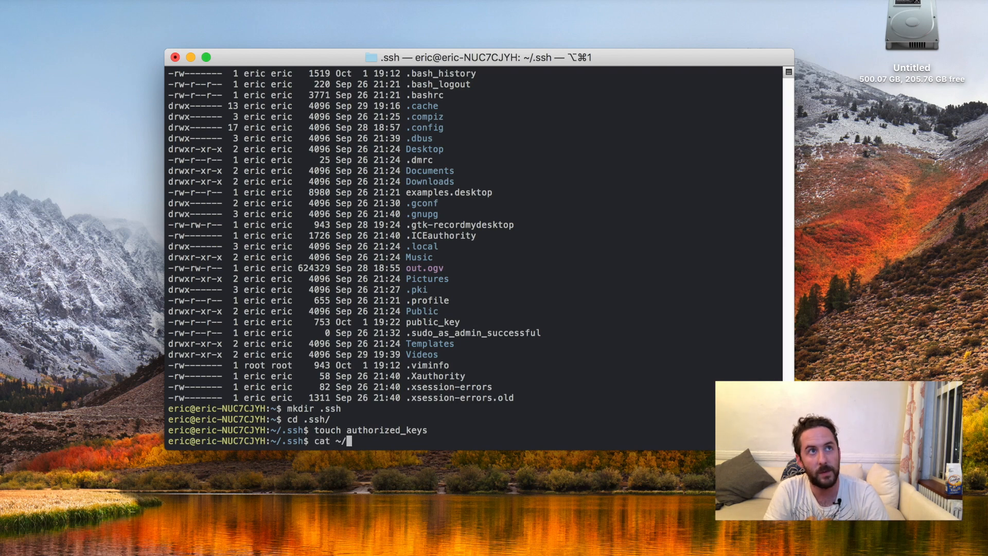
{"action": "type", "text": "public_key >>"}
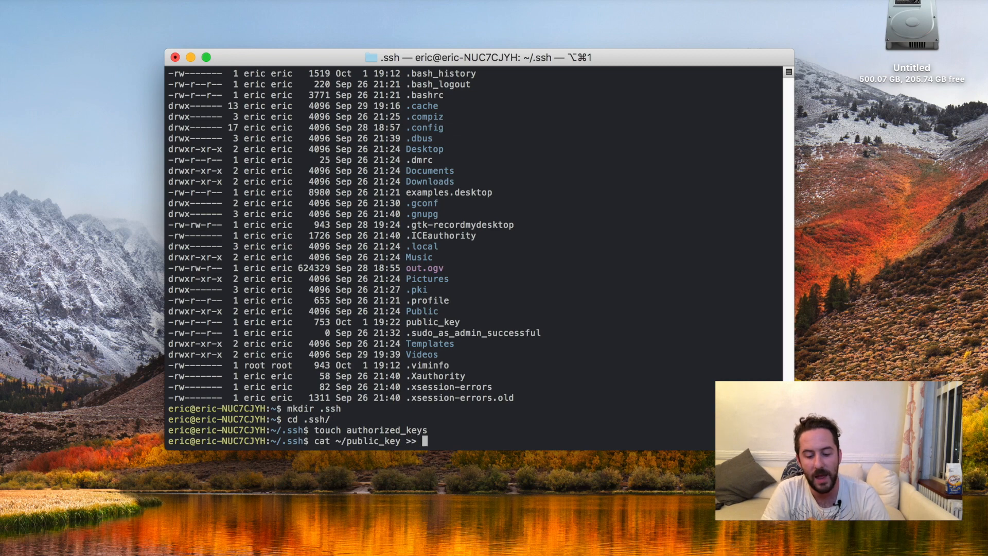
{"action": "type", "text": "authori"}
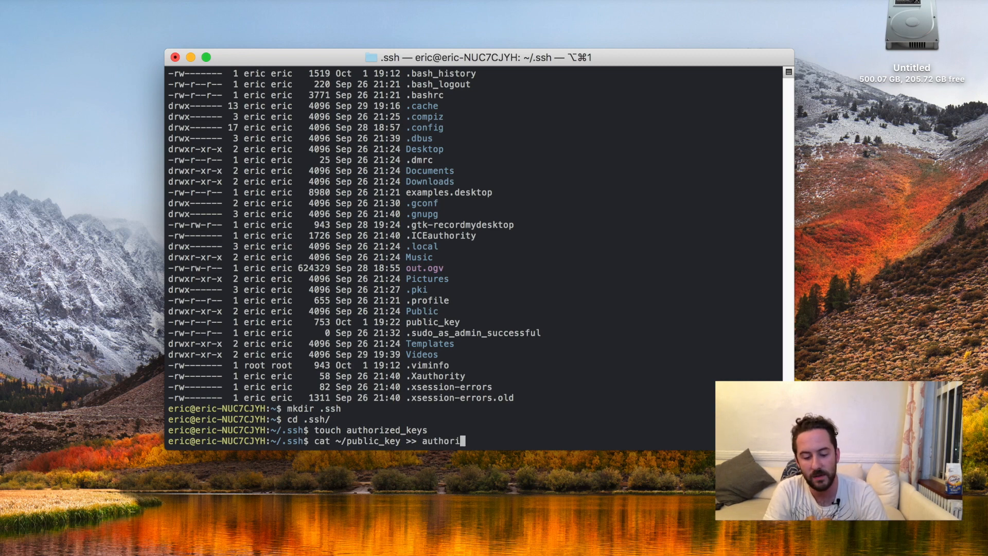
{"action": "type", "text": "zed_keys"}
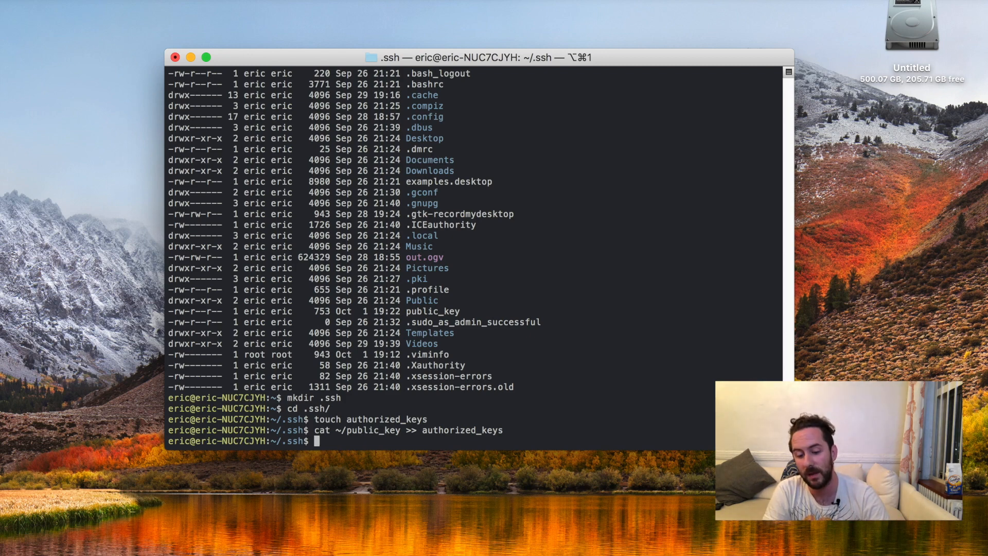
- Move to /etc/ssh, list its files and edit sshd_config in vim with sudo
{"action": "type", "text": "cd"}
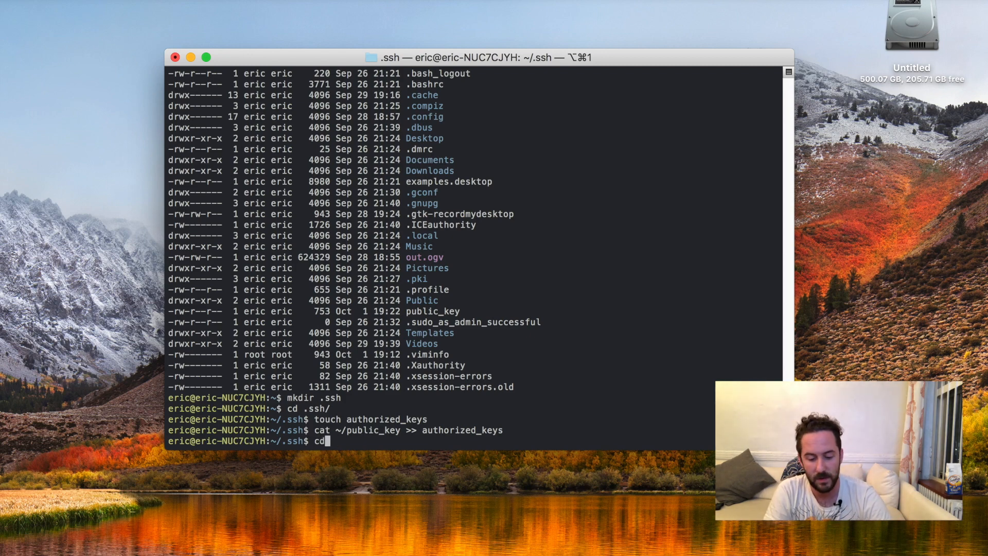
{"action": "type", "text": "/etc/ssh/"}
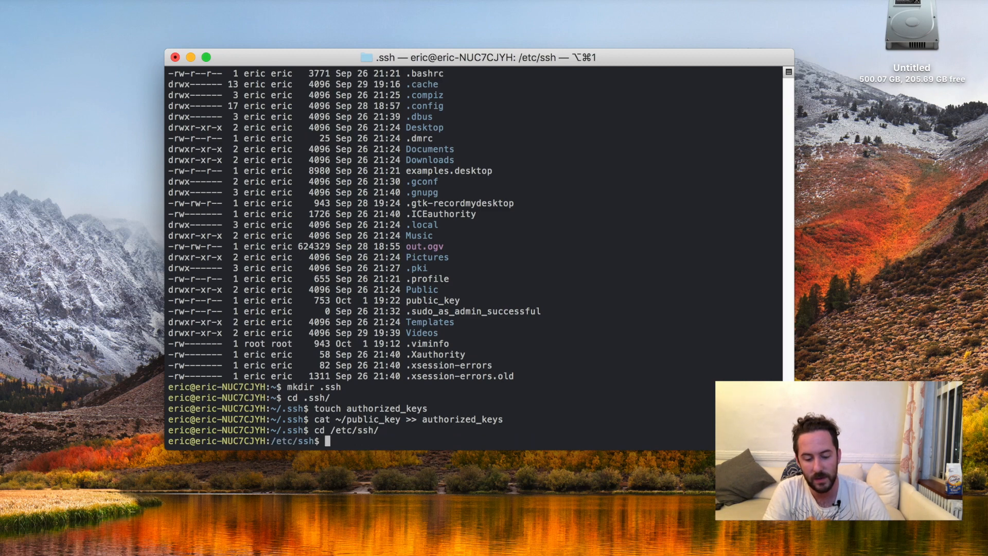
{"action": "type", "text": "ls"}
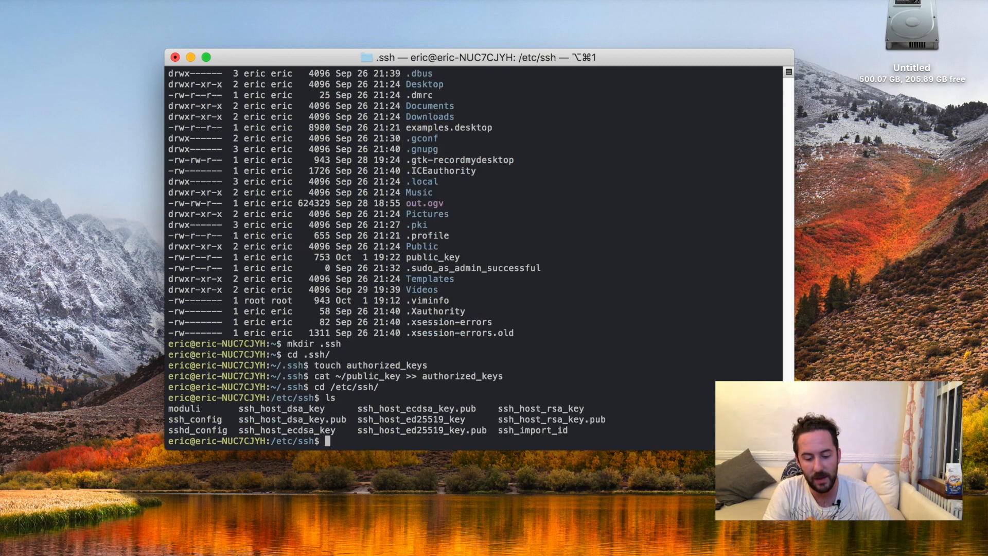
{"action": "type", "text": "sudo"}
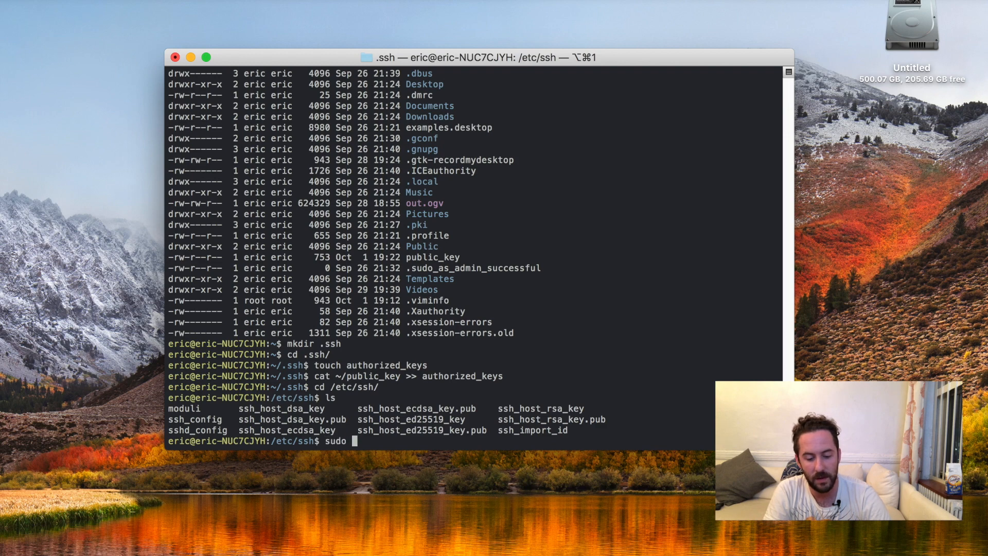
{"action": "type", "text": "vim sshd"}
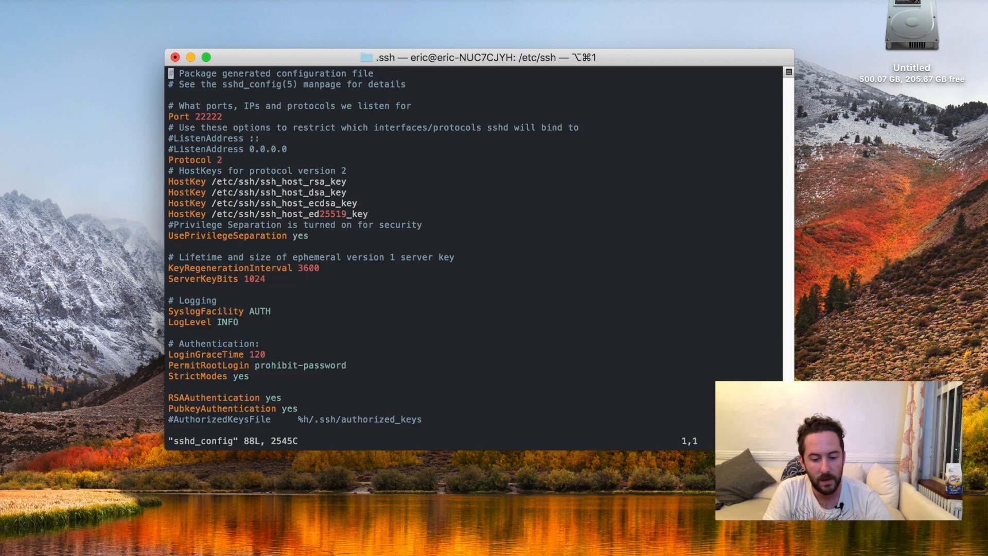
- Set UsePAM no, add ChallengeResponseAuthentication no and PasswordAuthentication no, then save with :wq
{"action": "scroll", "scroll_direction": "down", "scroll_amount": 3}
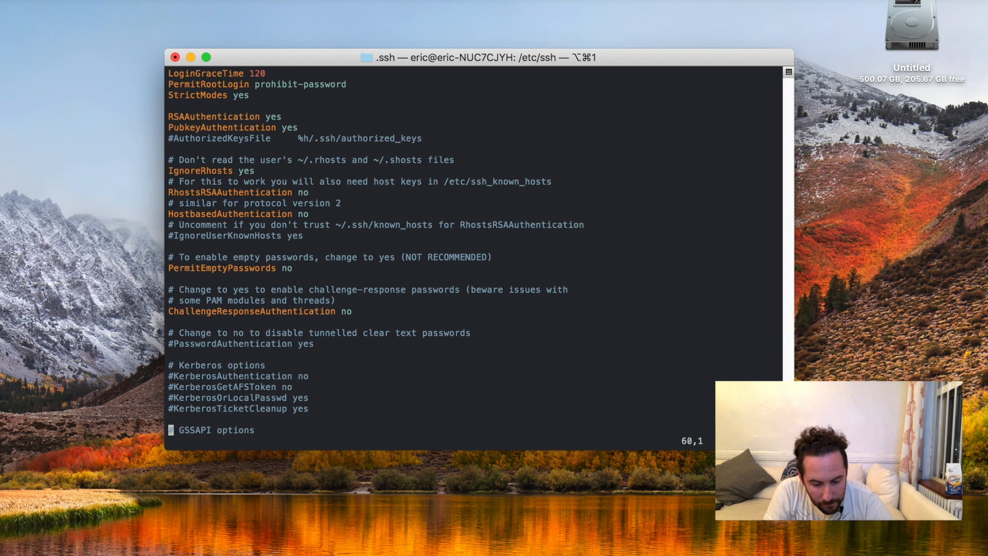
{"action": "scroll", "scroll_direction": "down", "scroll_amount": 3}
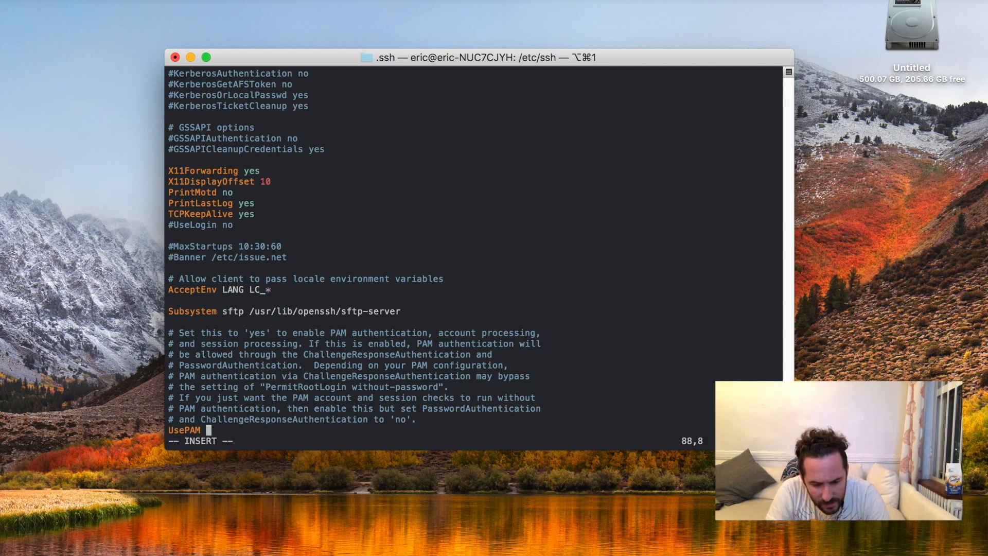
{"action": "type", "text": "no"}
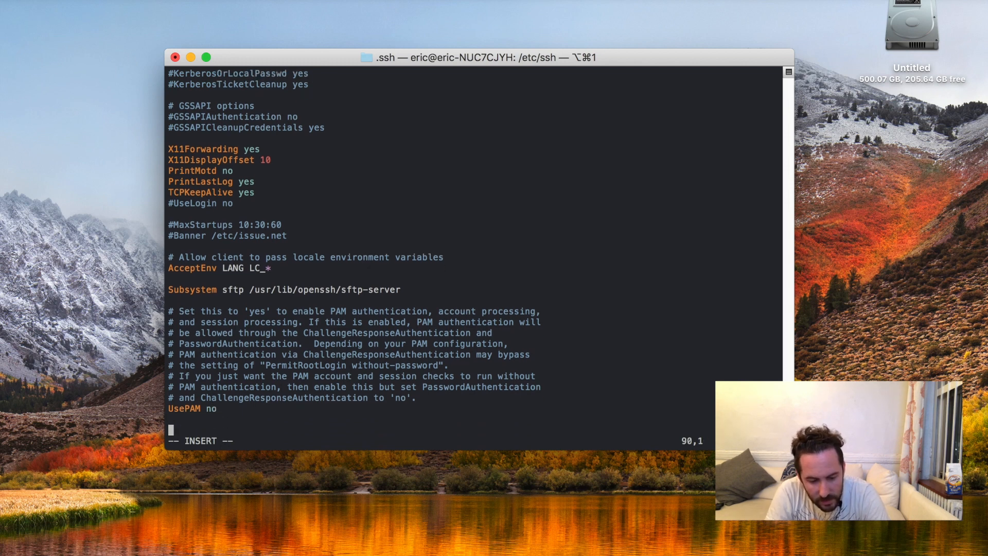
{"action": "type", "text": "Ch"}
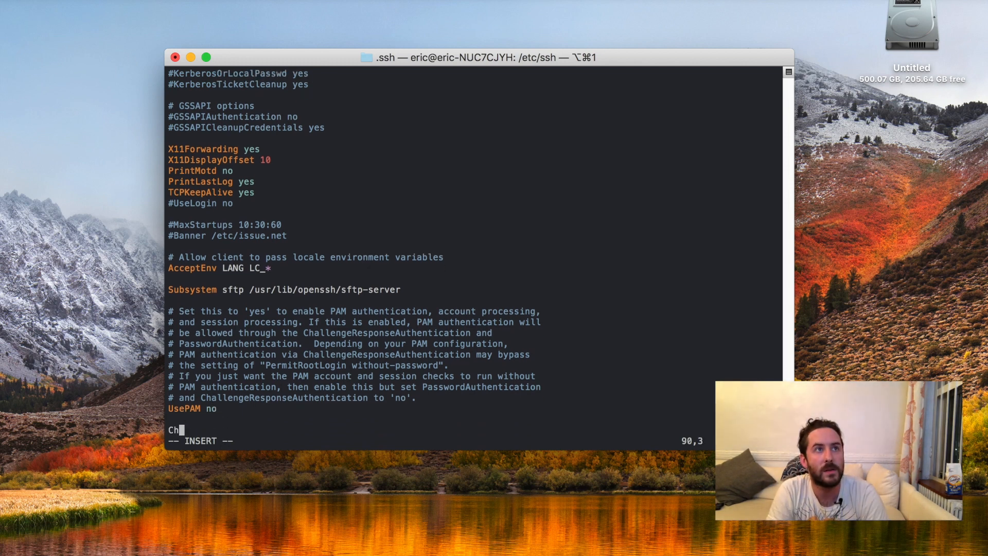
{"action": "type", "text": "allengeResponse"}
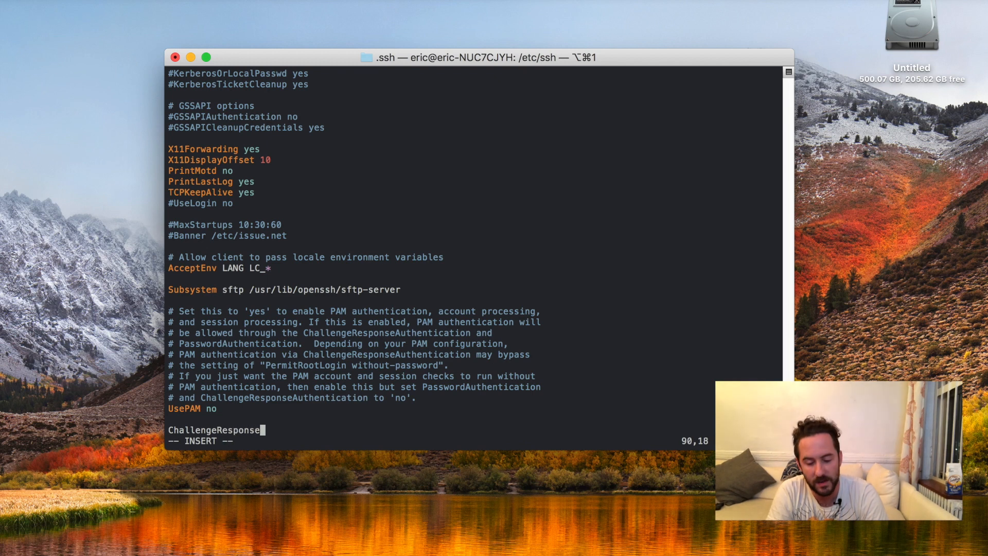
{"action": "type", "text": "Authentication"}
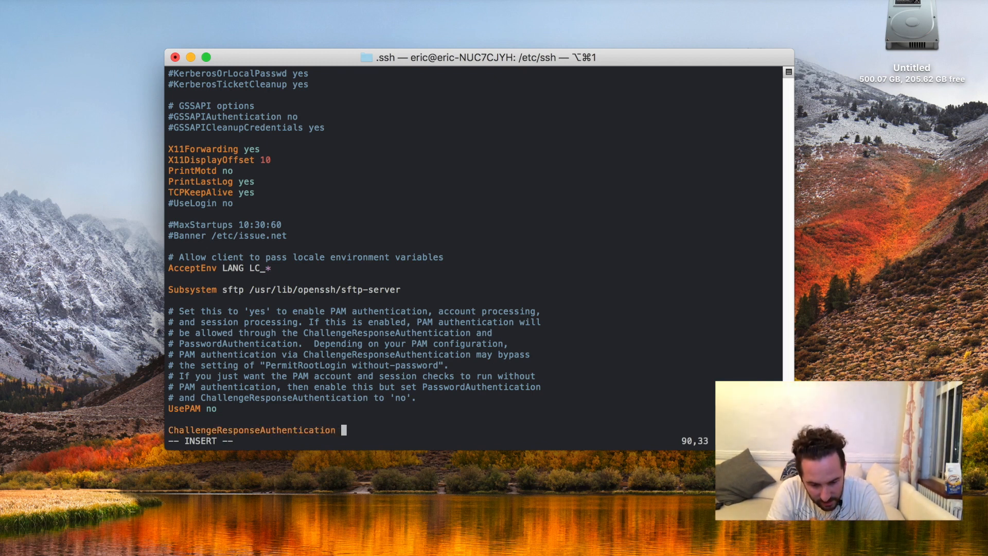
{"action": "type", "text": "no"}
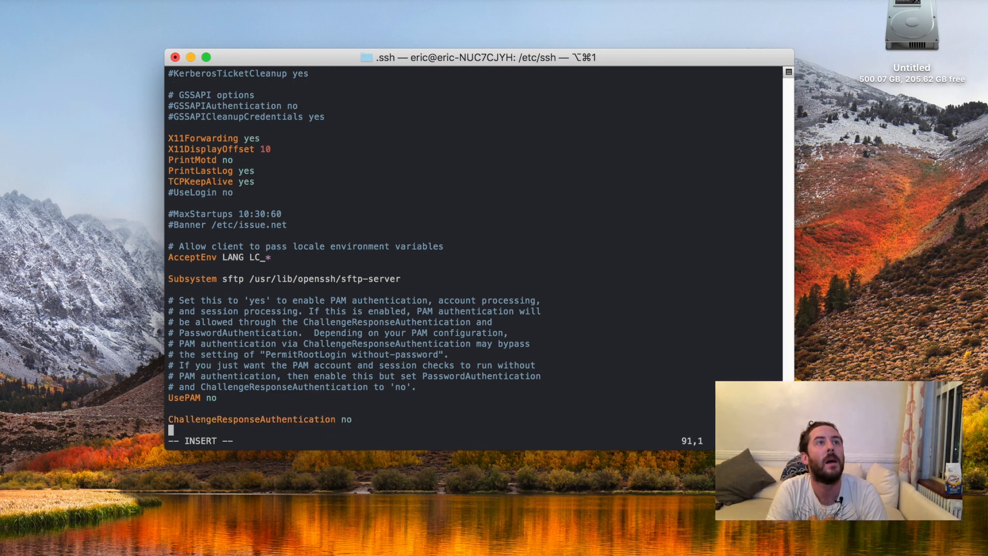
{"action": "type", "text": "PasswordAuthen"}
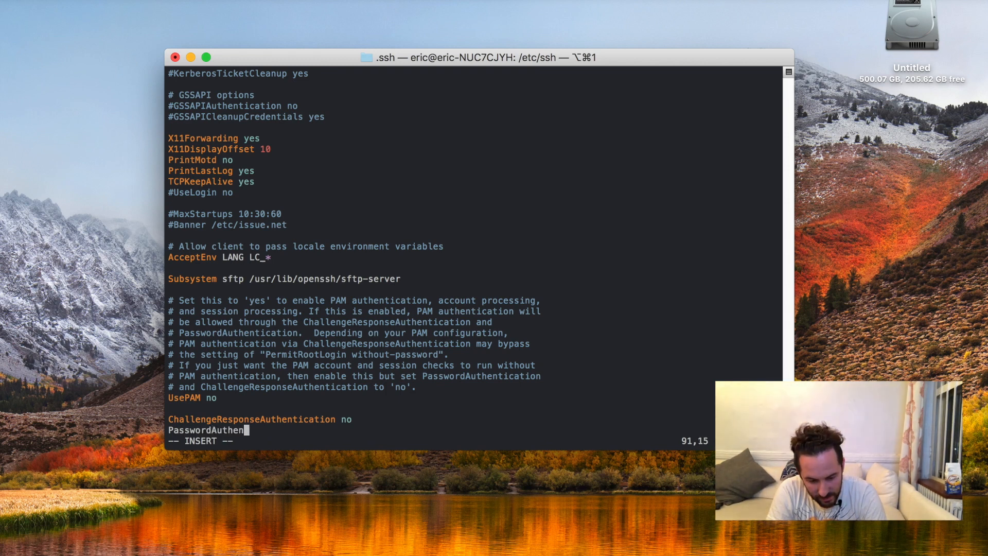
{"action": "type", "text": "tication no"}
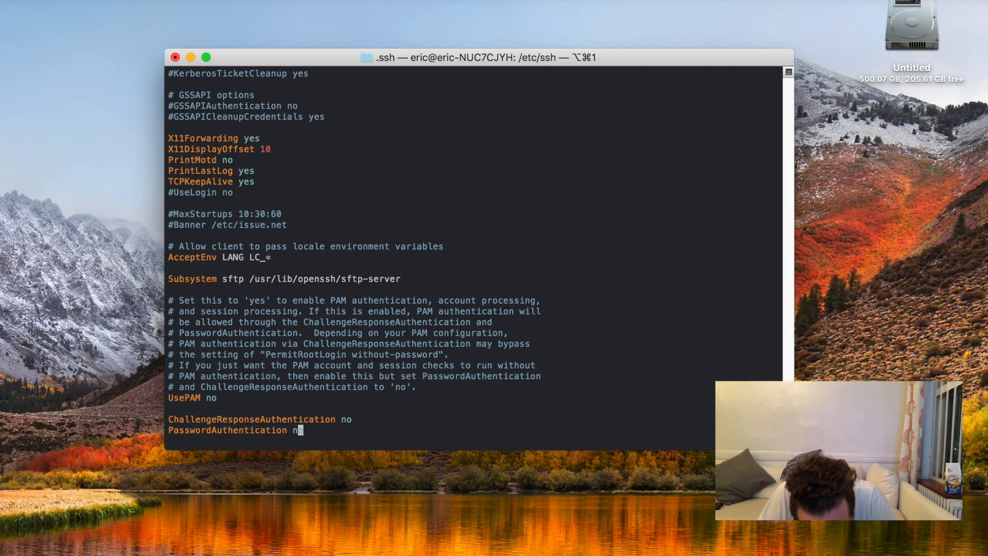
{"action": "type", "text": ":wq"}
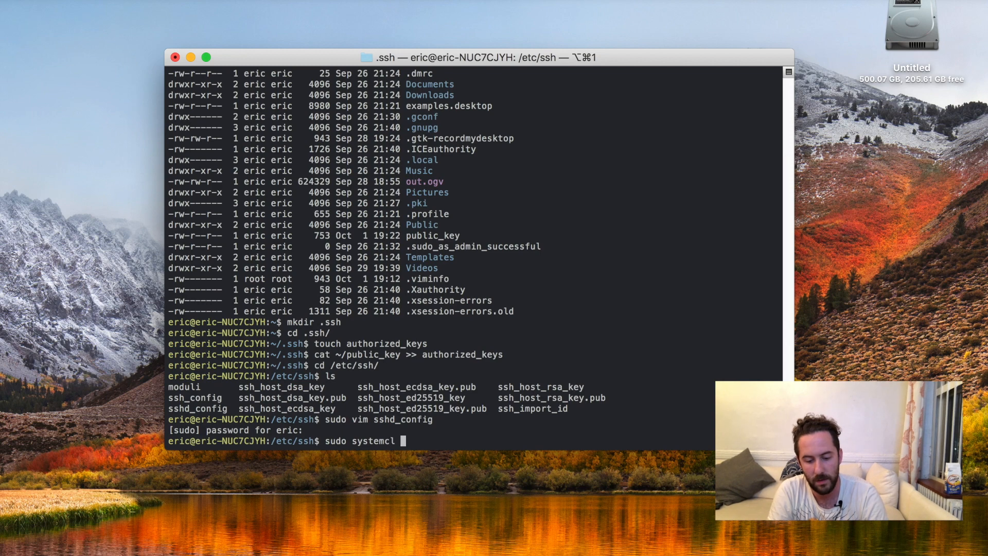
{"action": "key", "text": "BackSpace"}
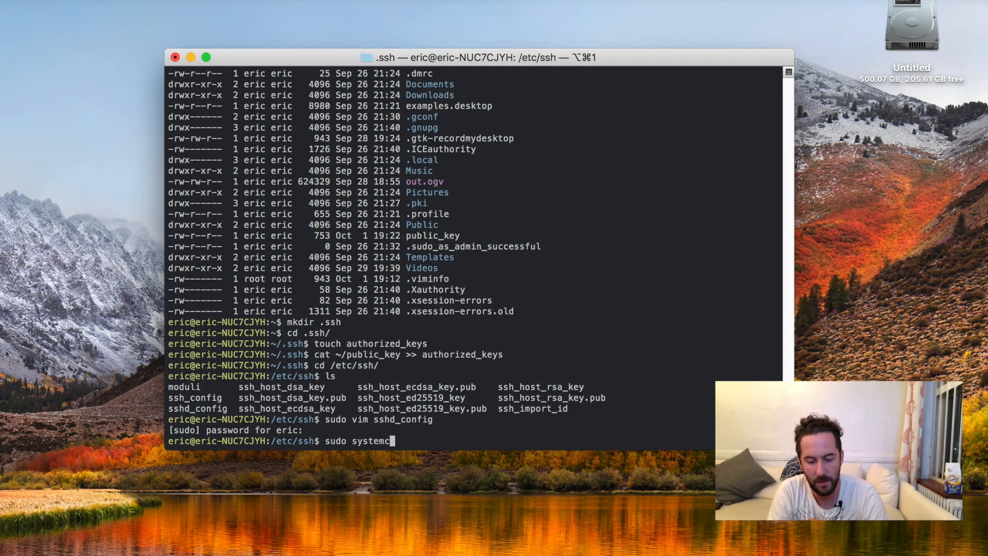
{"action": "type", "text": "tl restart ssh"}
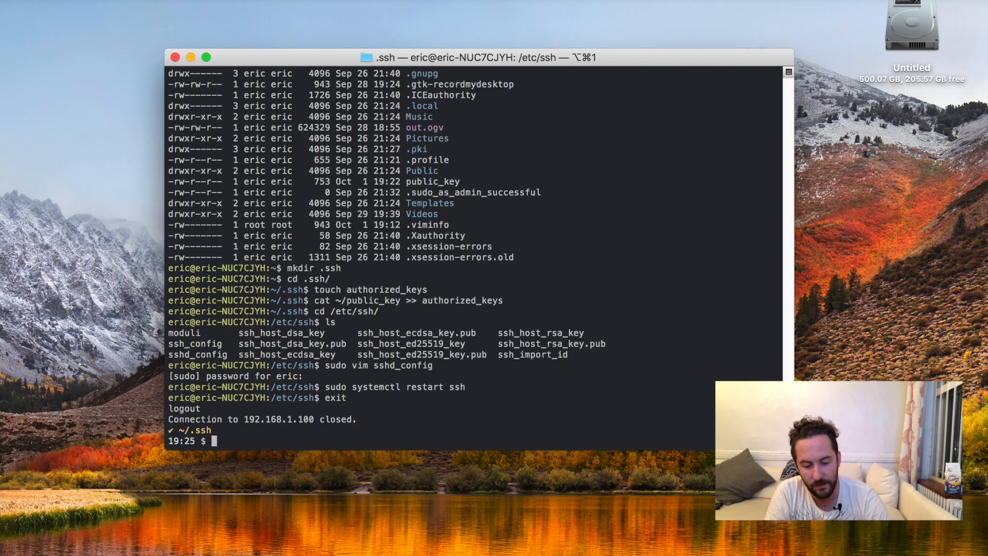
{"action": "type", "text": "ssh eric@192.168.1.100 -p 22222"}
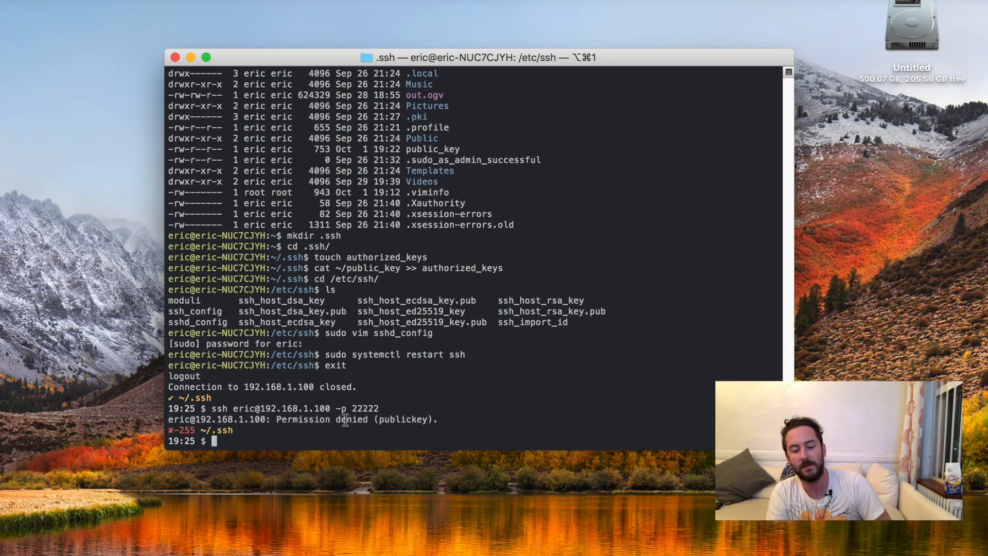
{"action": "type", "text": "ssh eric@192.168.1.100 -p 22222"}
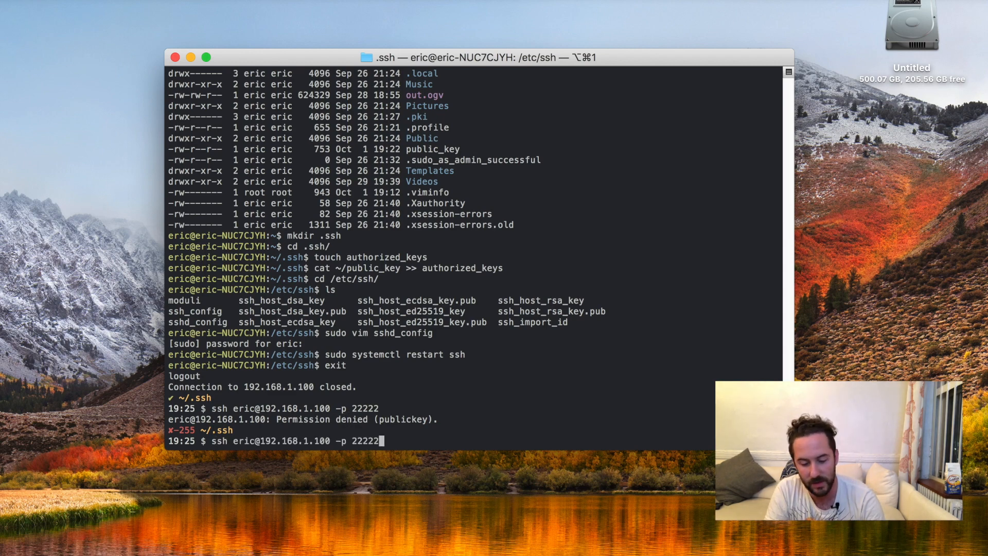
{"action": "type", "text": "-i ~/."}
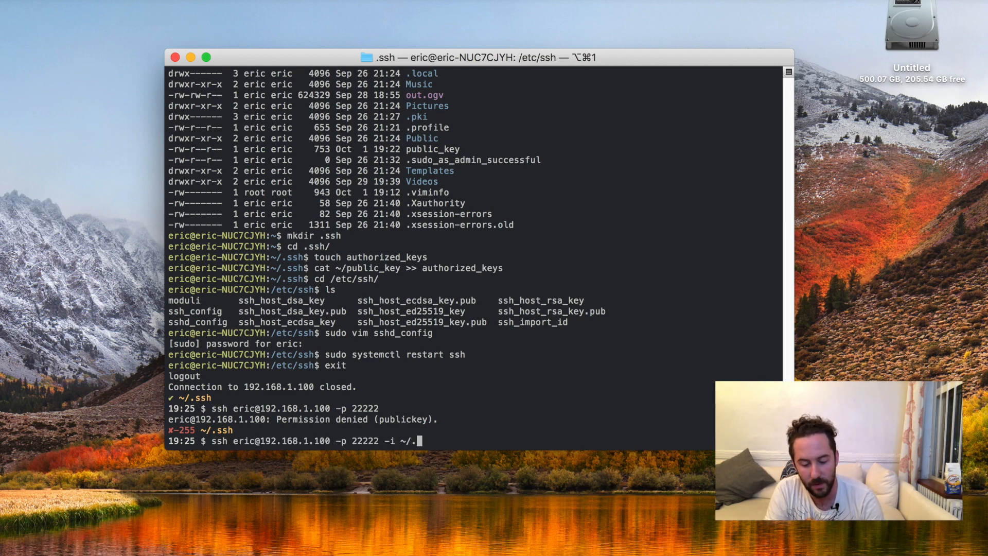
{"action": "type", "text": "ssh/nuc"}
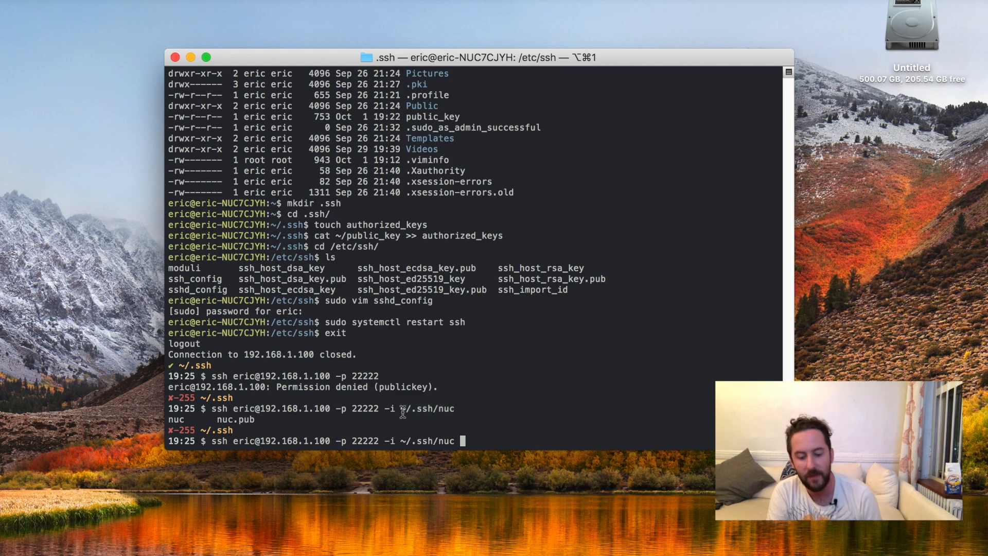
{"action": "key", "text": "Return"}
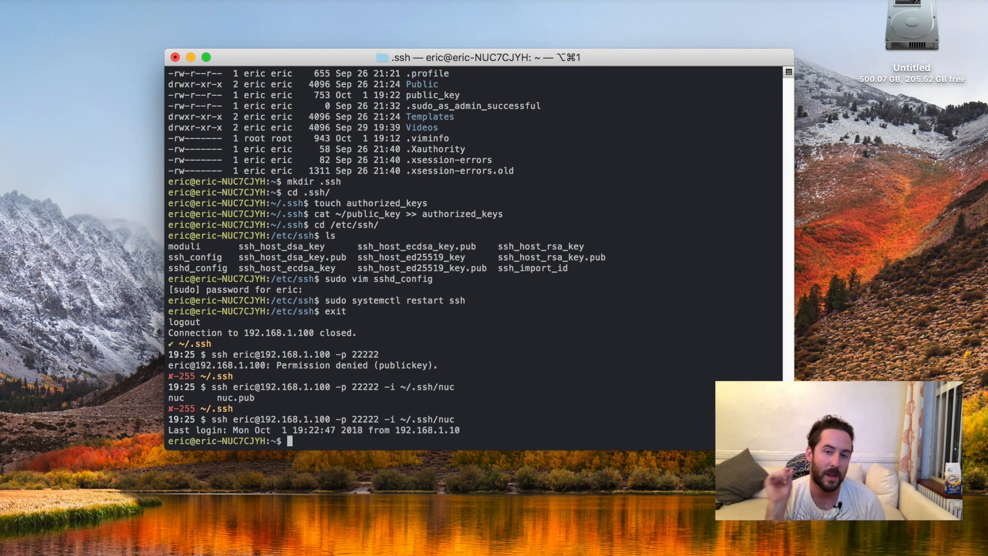